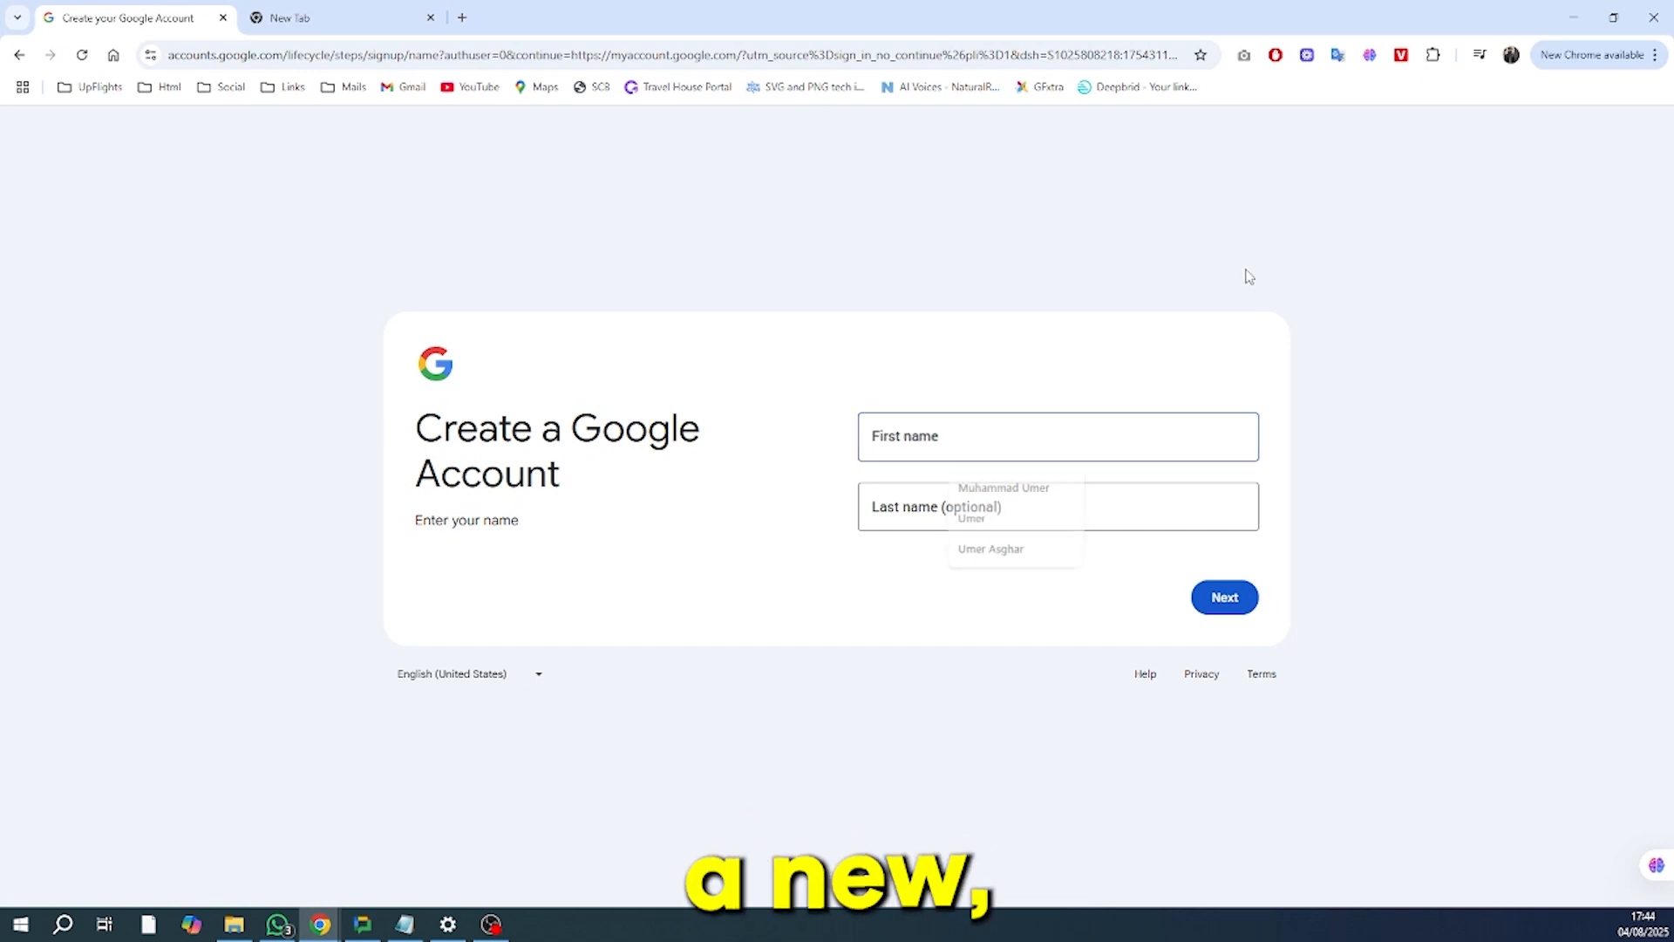
Step: Enter 'veo3video' as the first name and continue to the next signup step
{"action": "left_click", "coordinate": [1057, 436]}
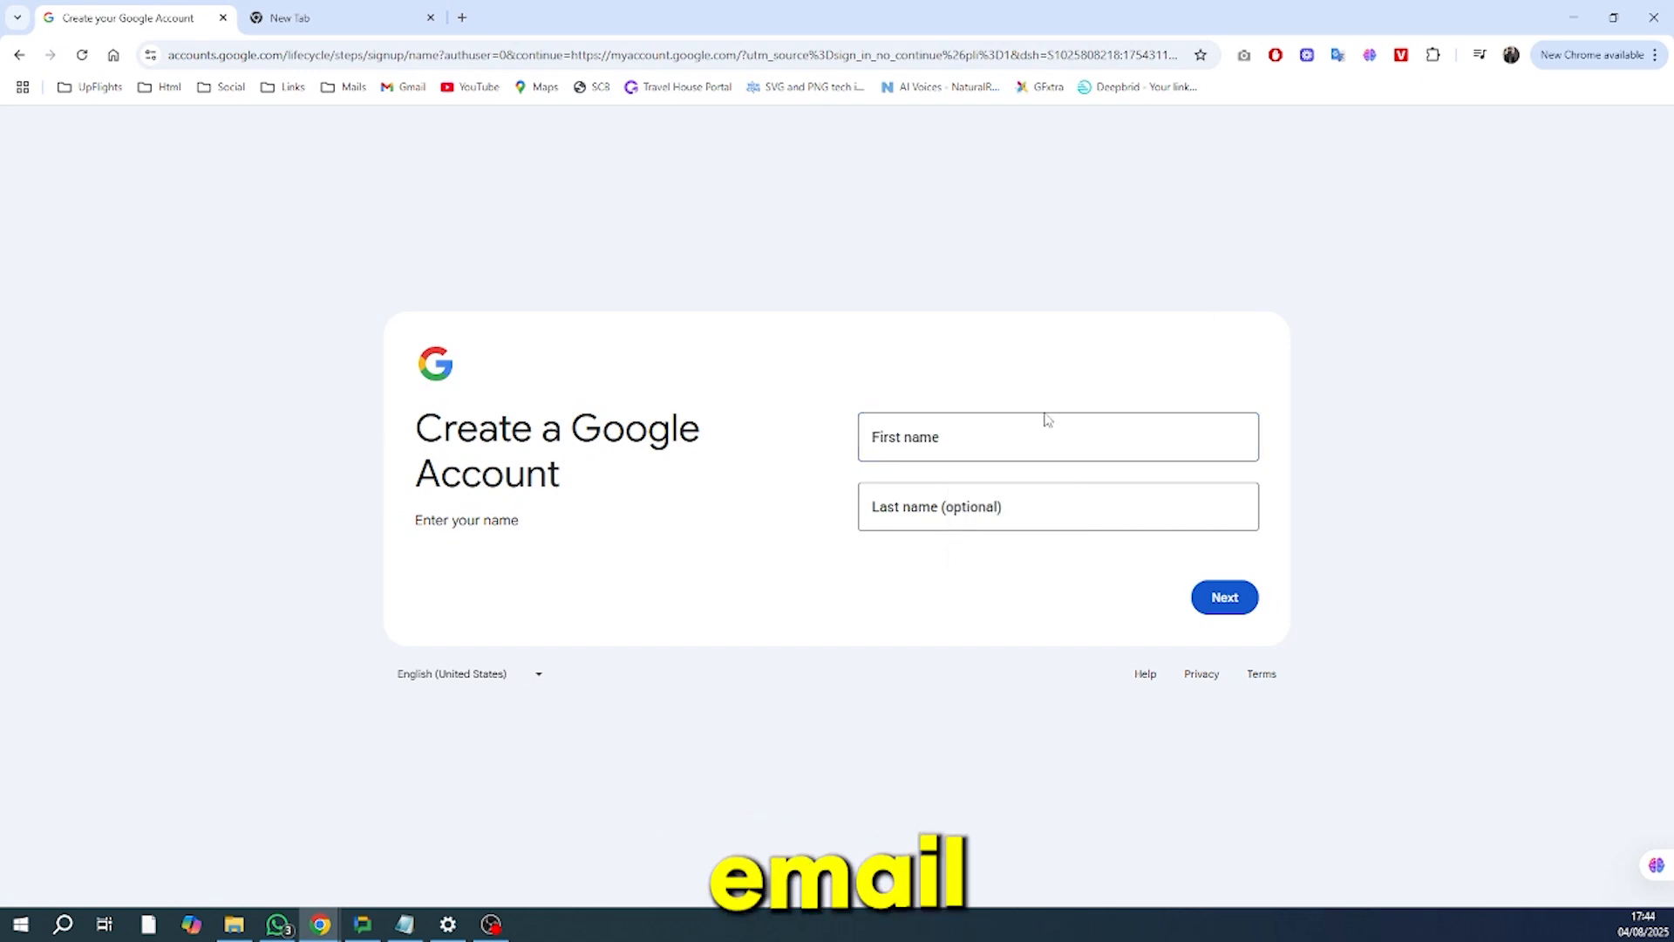
{"action": "type", "text": "v"}
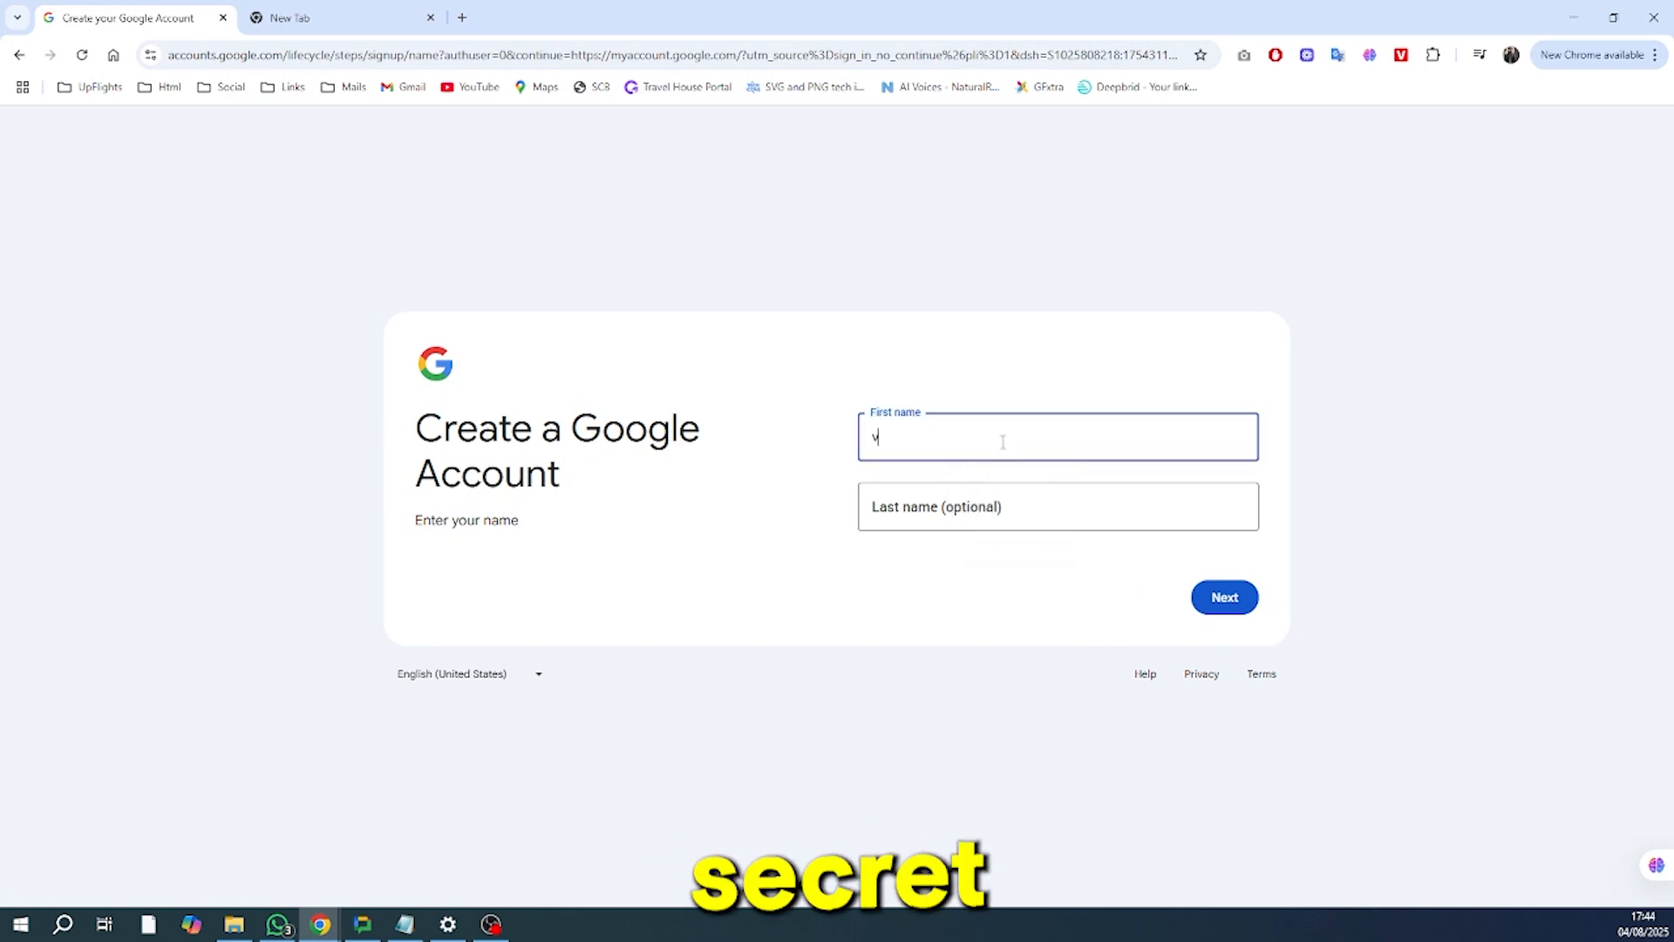
{"action": "type", "text": "eo3"}
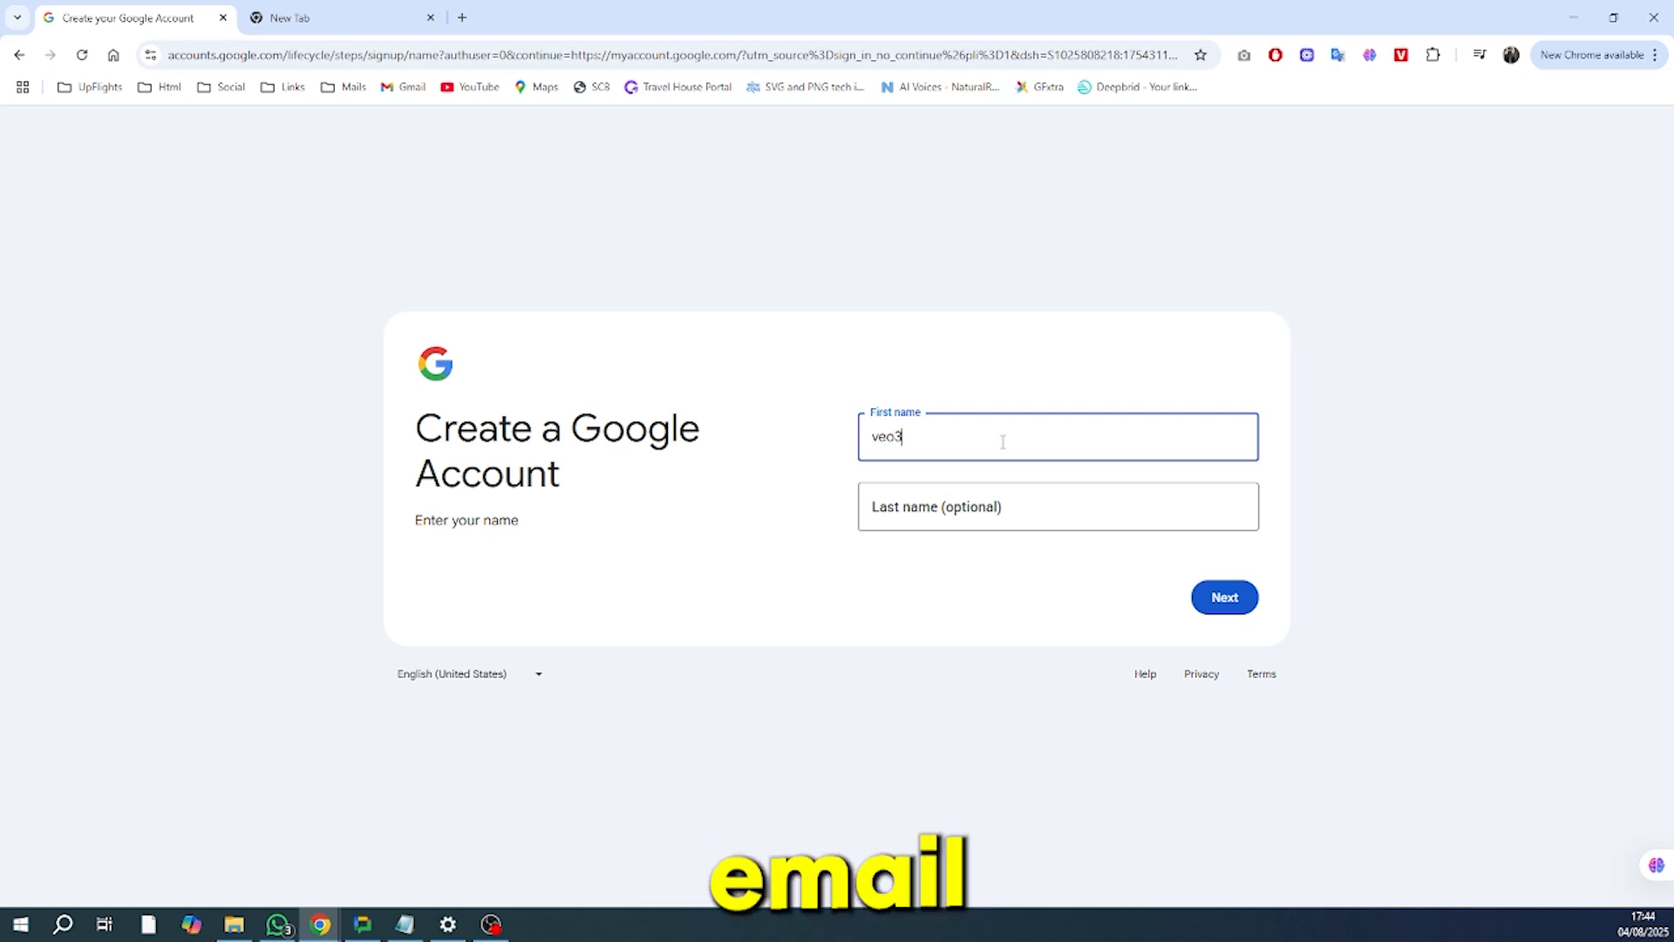
{"action": "type", "text": "video"}
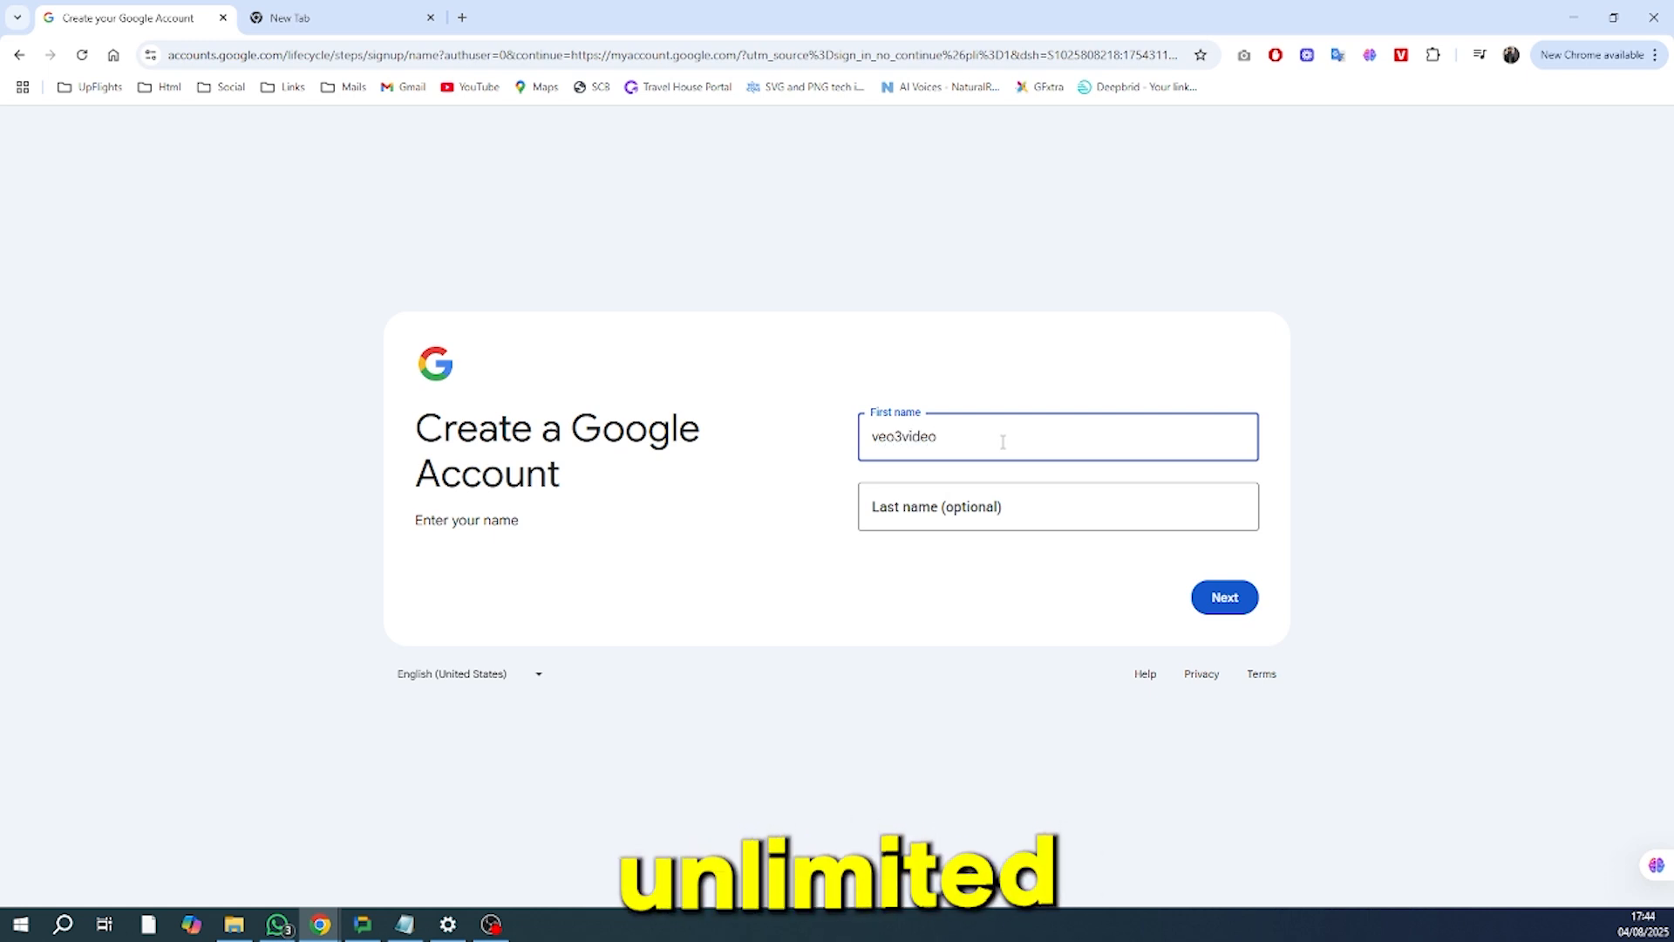
{"action": "left_click", "coordinate": [1224, 596]}
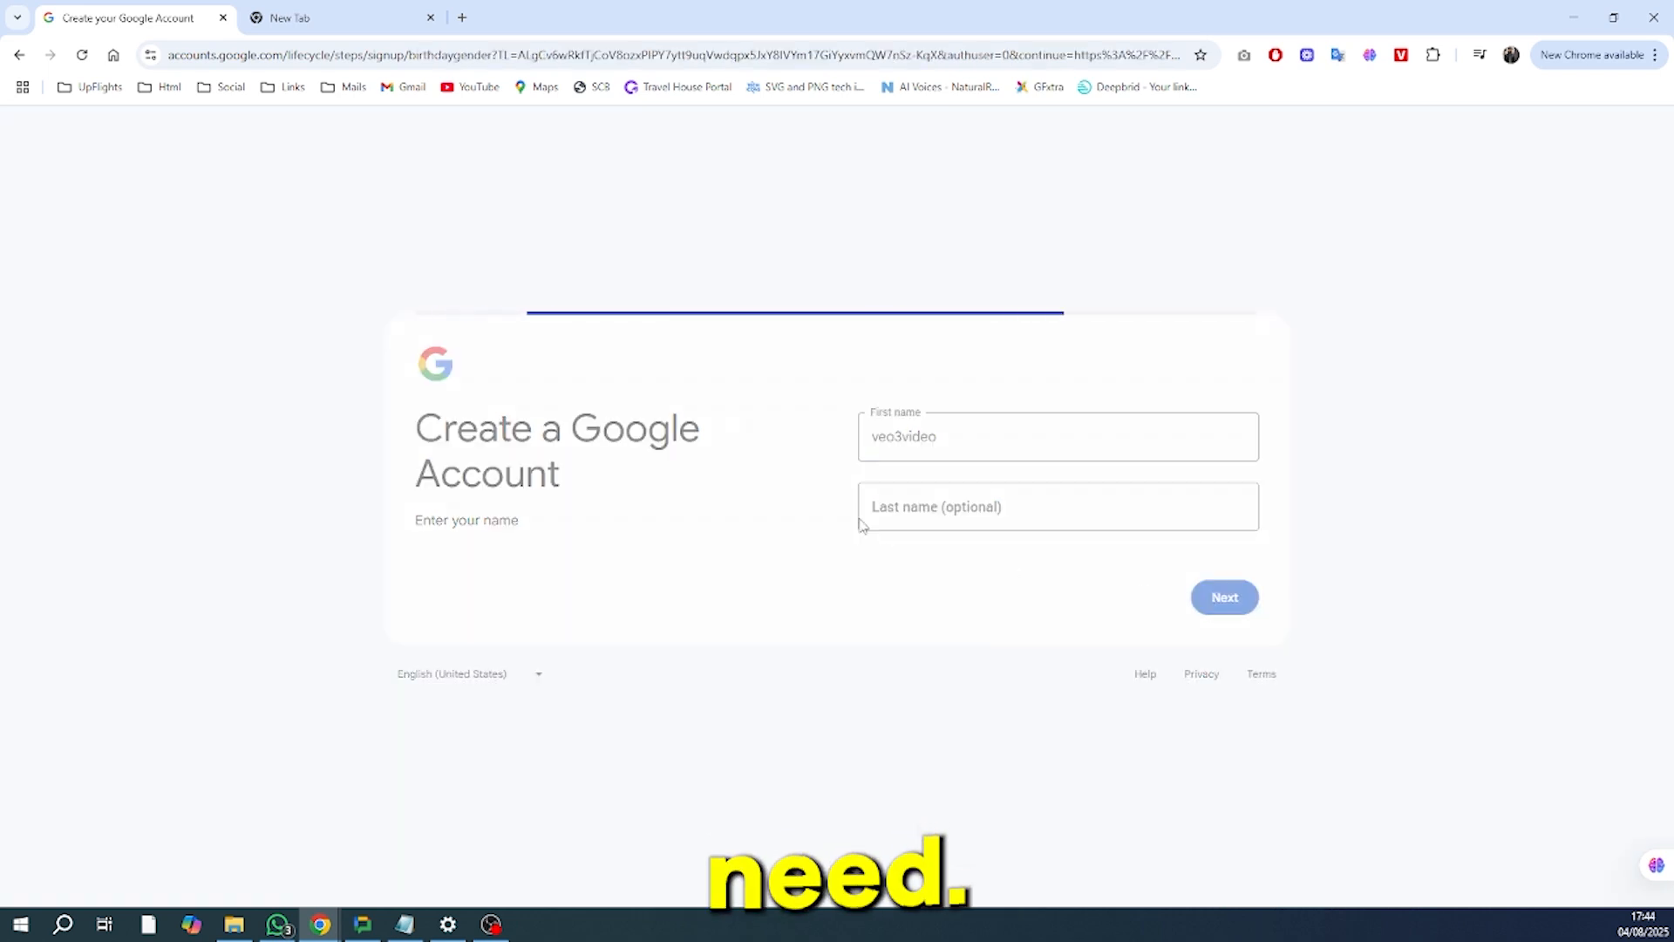
Step: Set birthday to December 15, 2000 and gender to Male, then continue
{"action": "left_click", "coordinate": [1224, 597]}
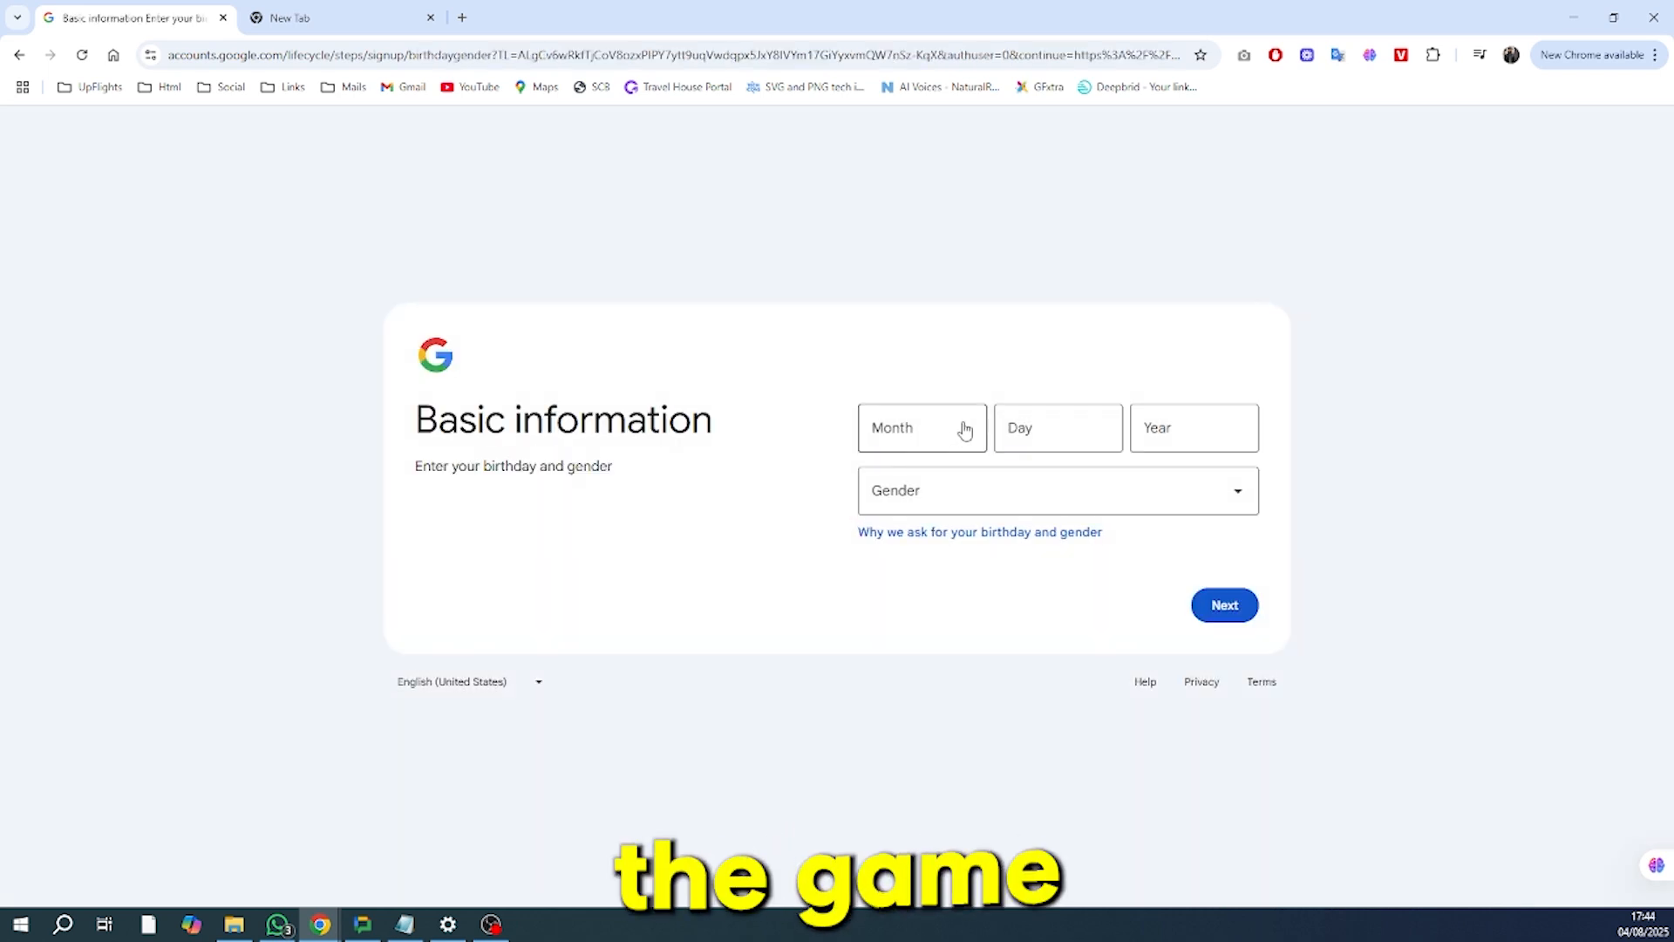
{"action": "left_click", "coordinate": [921, 427]}
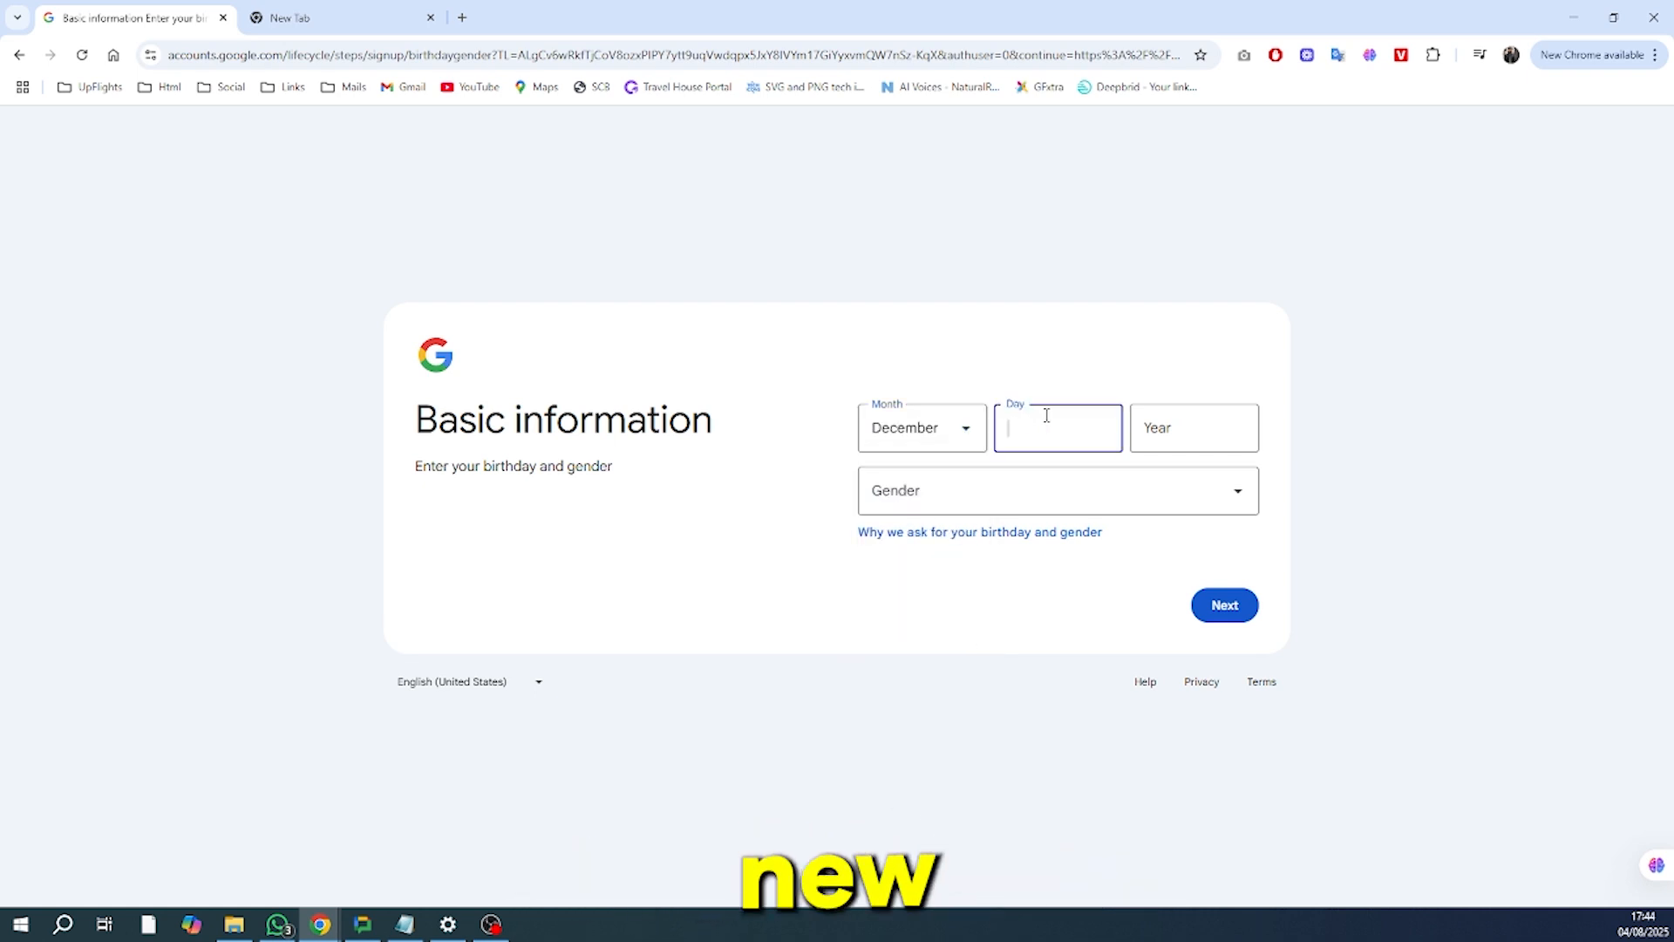
{"action": "type", "text": "15"}
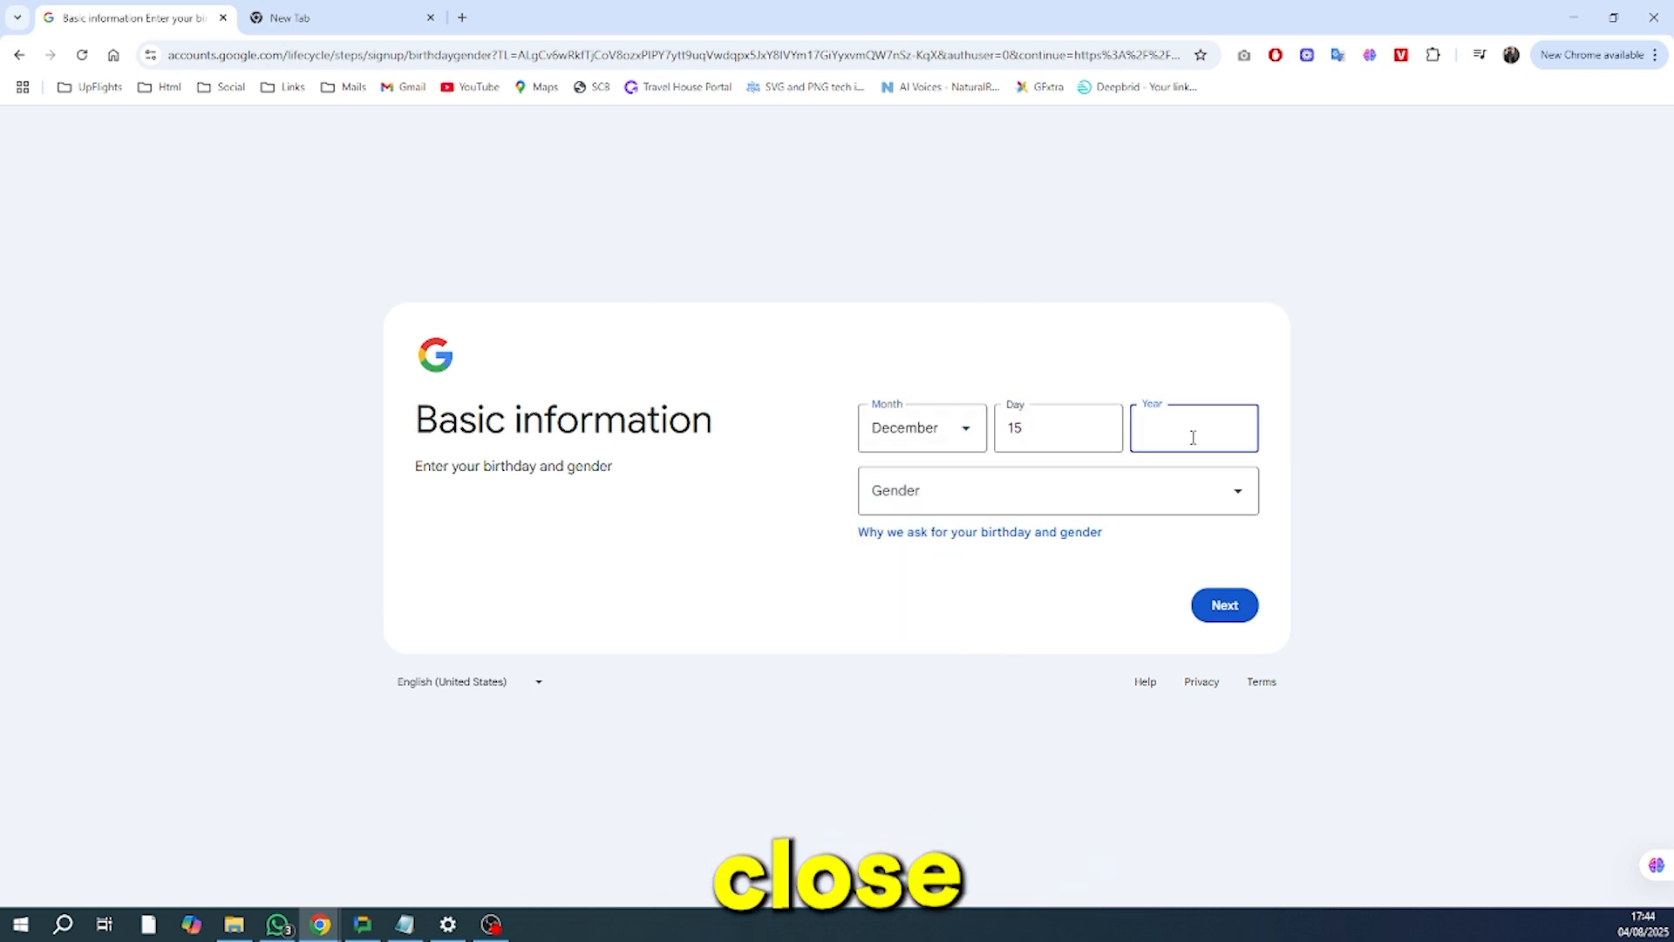
{"action": "type", "text": "2000"}
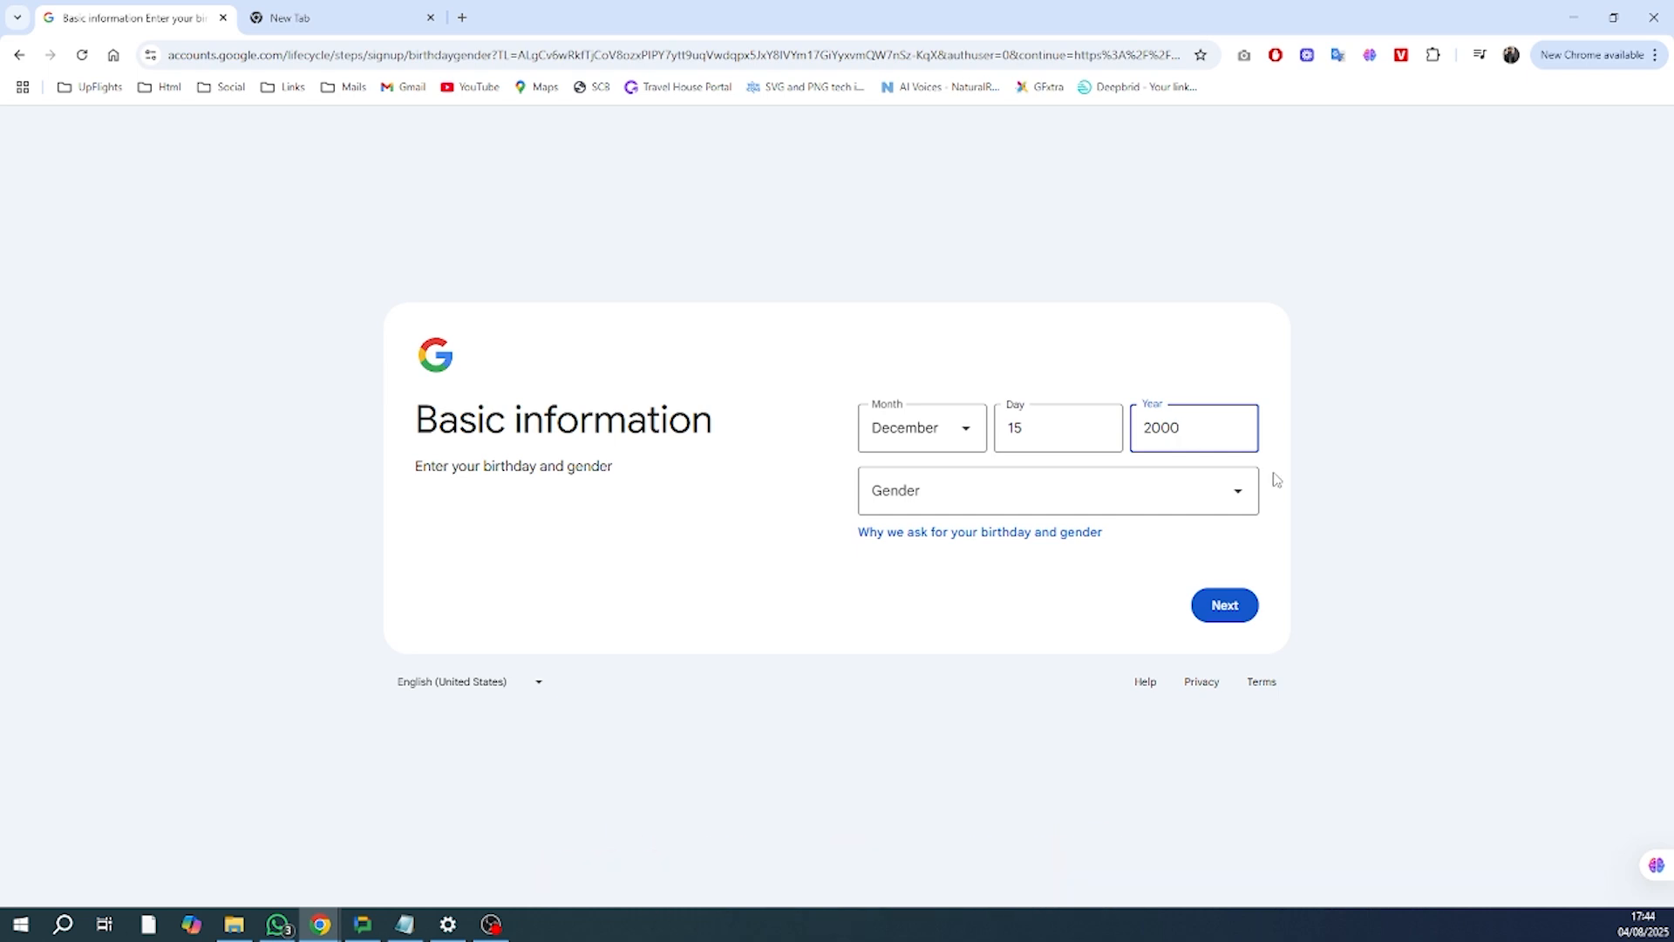
{"action": "left_click", "coordinate": [1057, 490]}
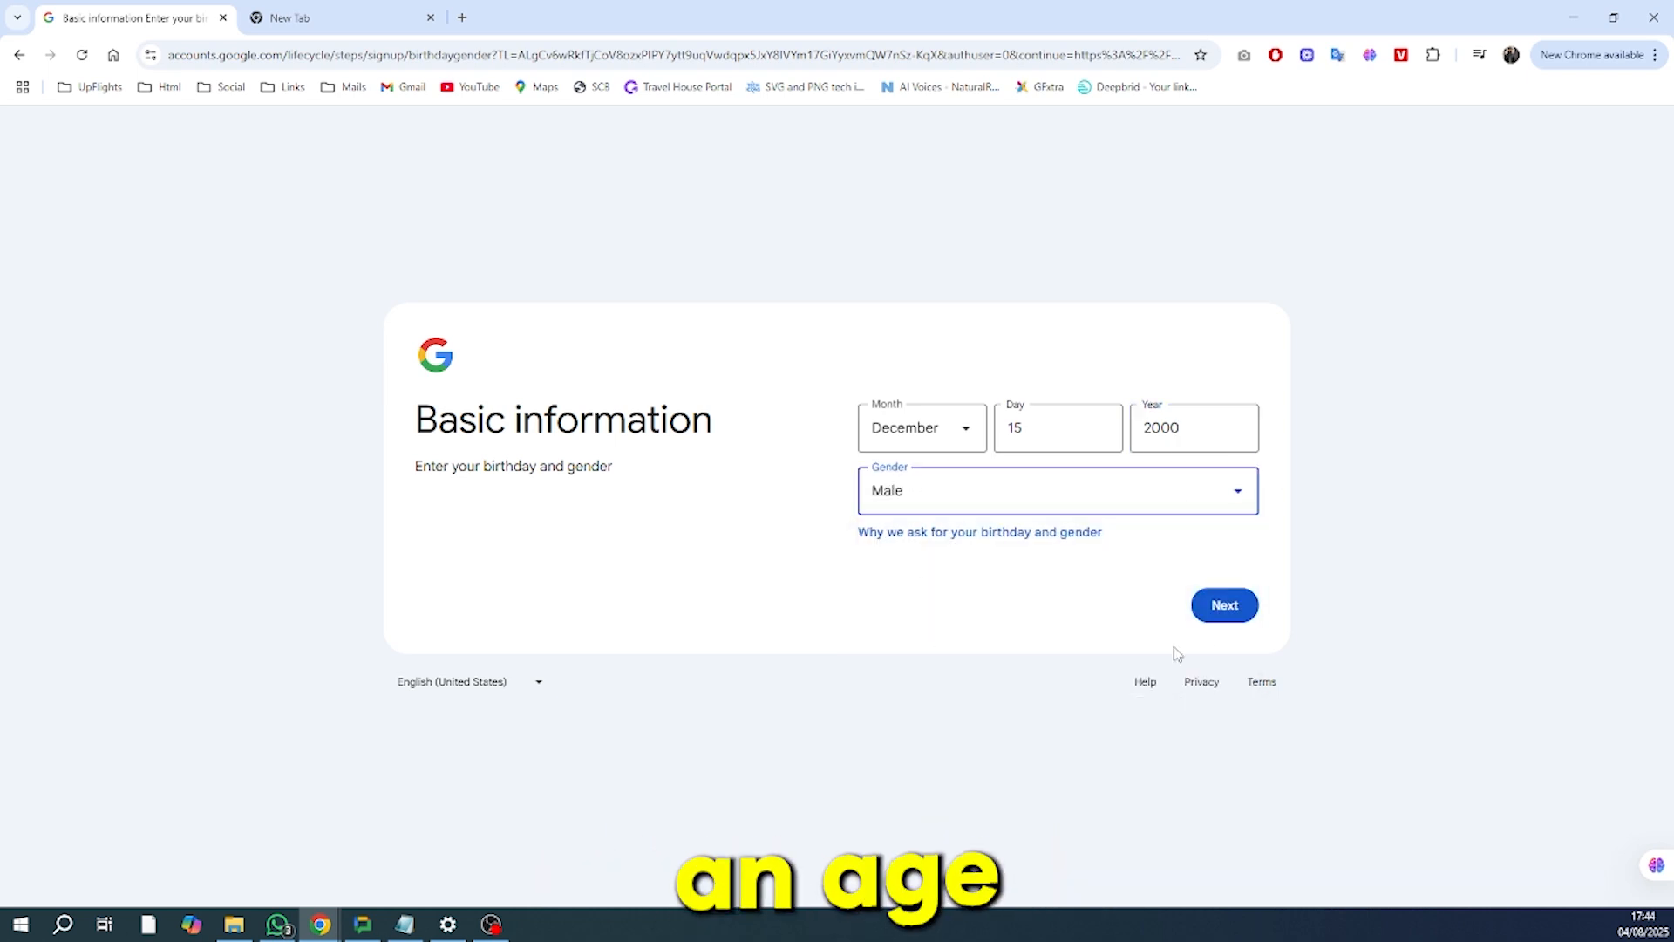
{"action": "left_click", "coordinate": [1225, 605]}
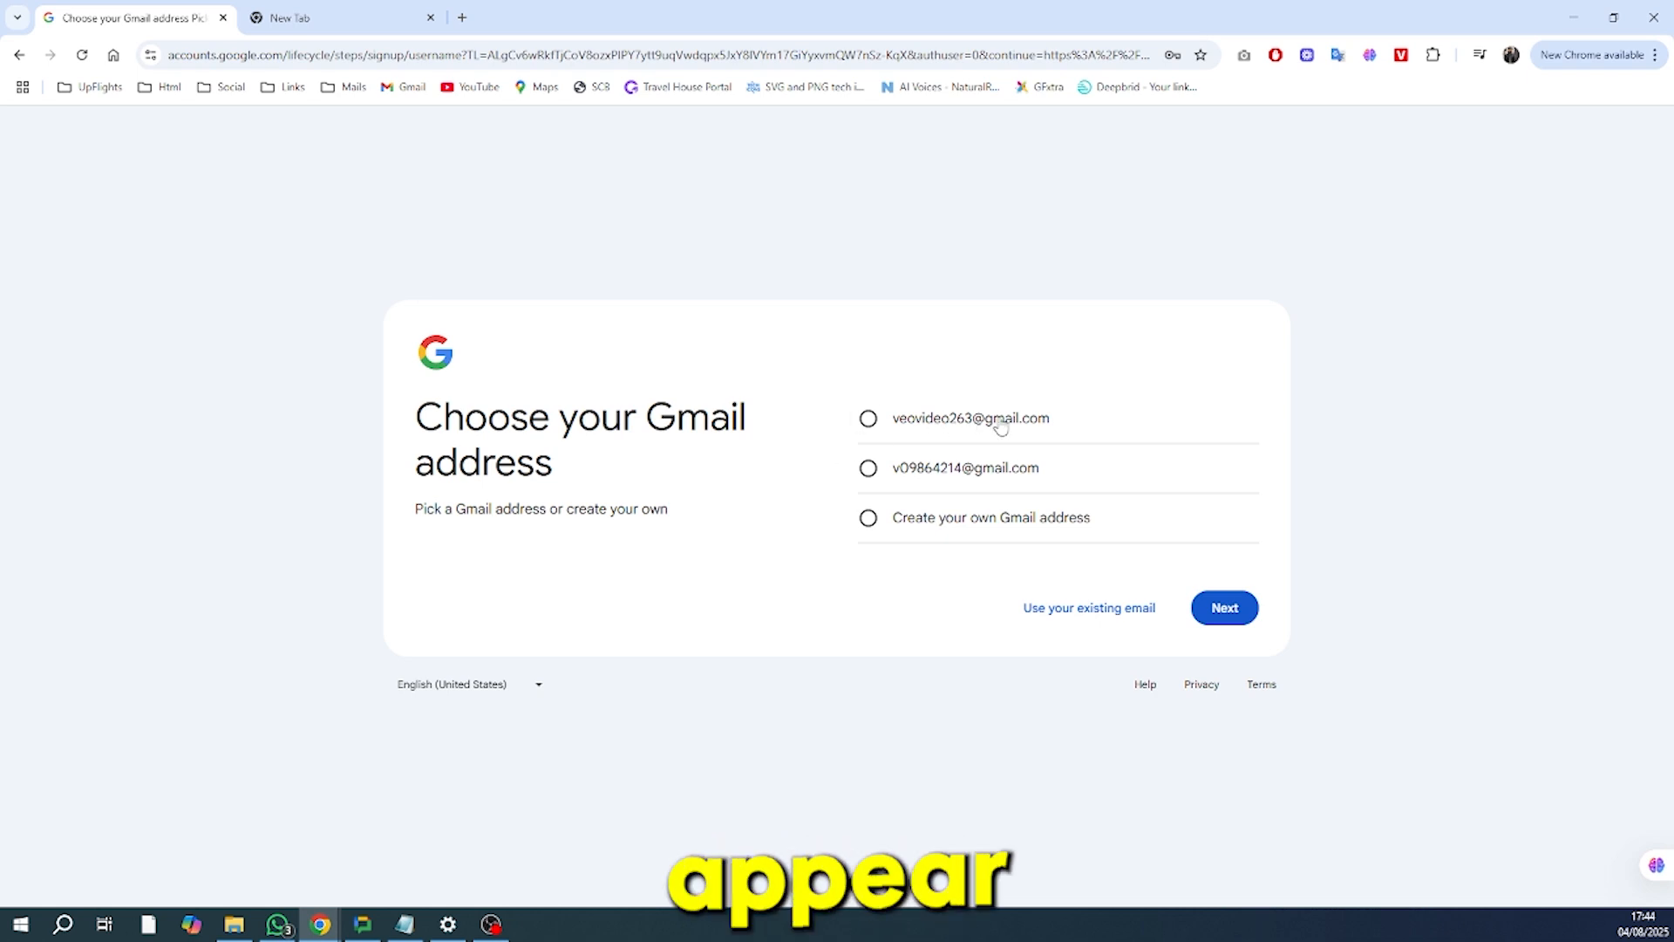
Step: Choose the first suggested Gmail address and agree to the Privacy and Terms
{"action": "left_click", "coordinate": [869, 417]}
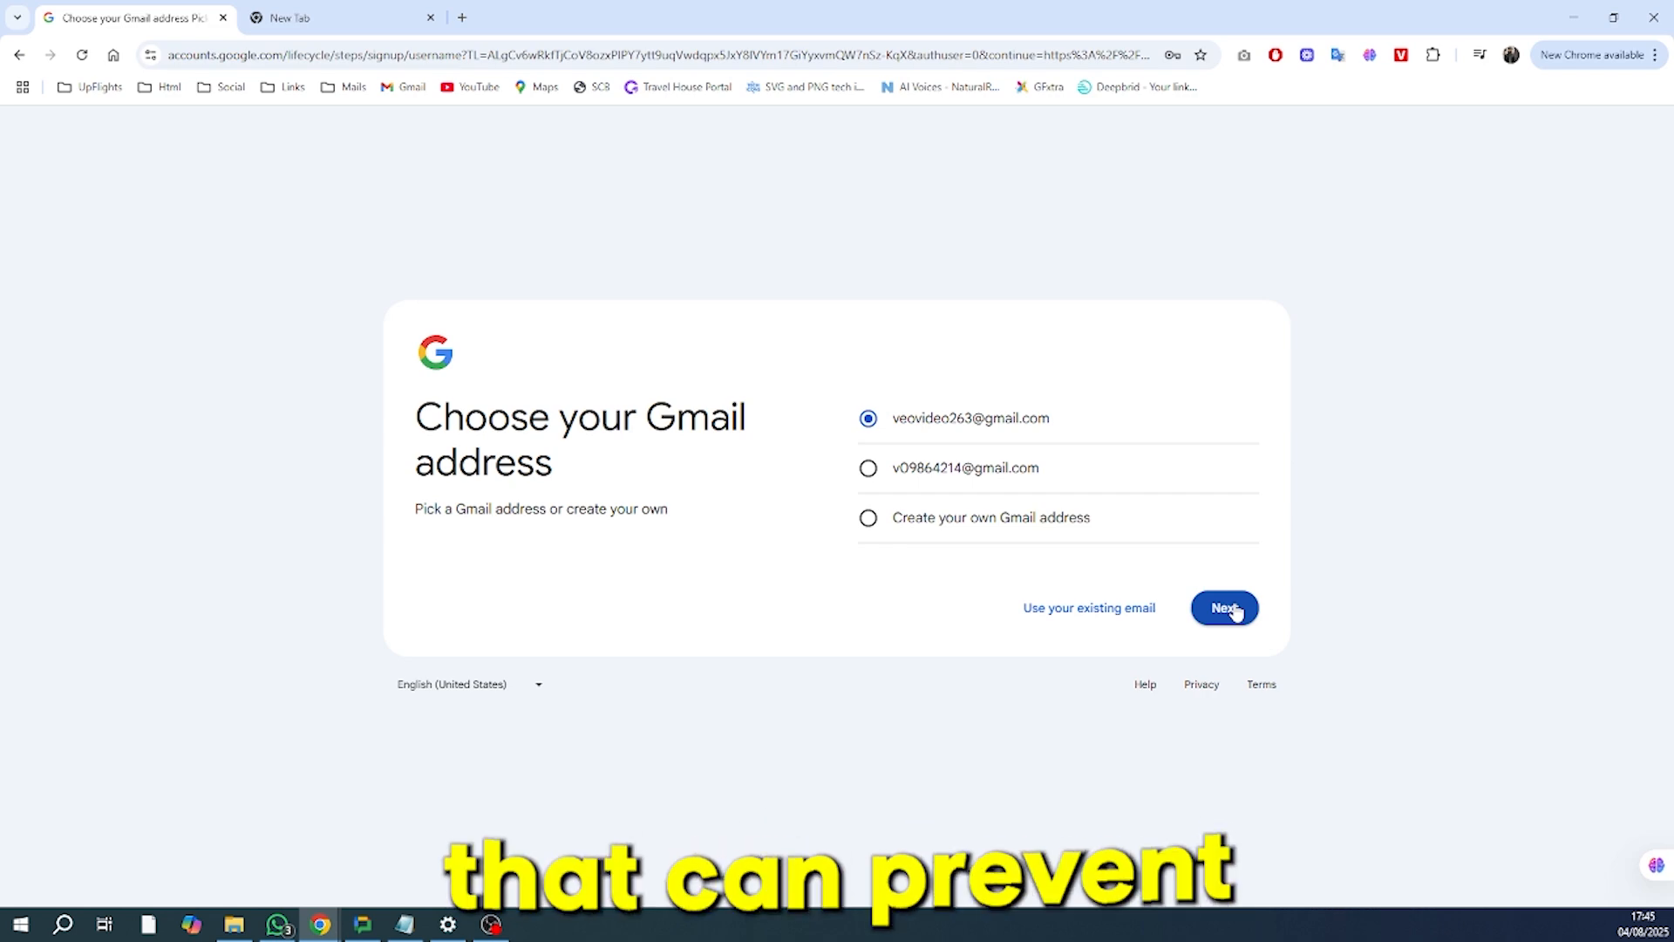
{"action": "left_click", "coordinate": [1225, 607]}
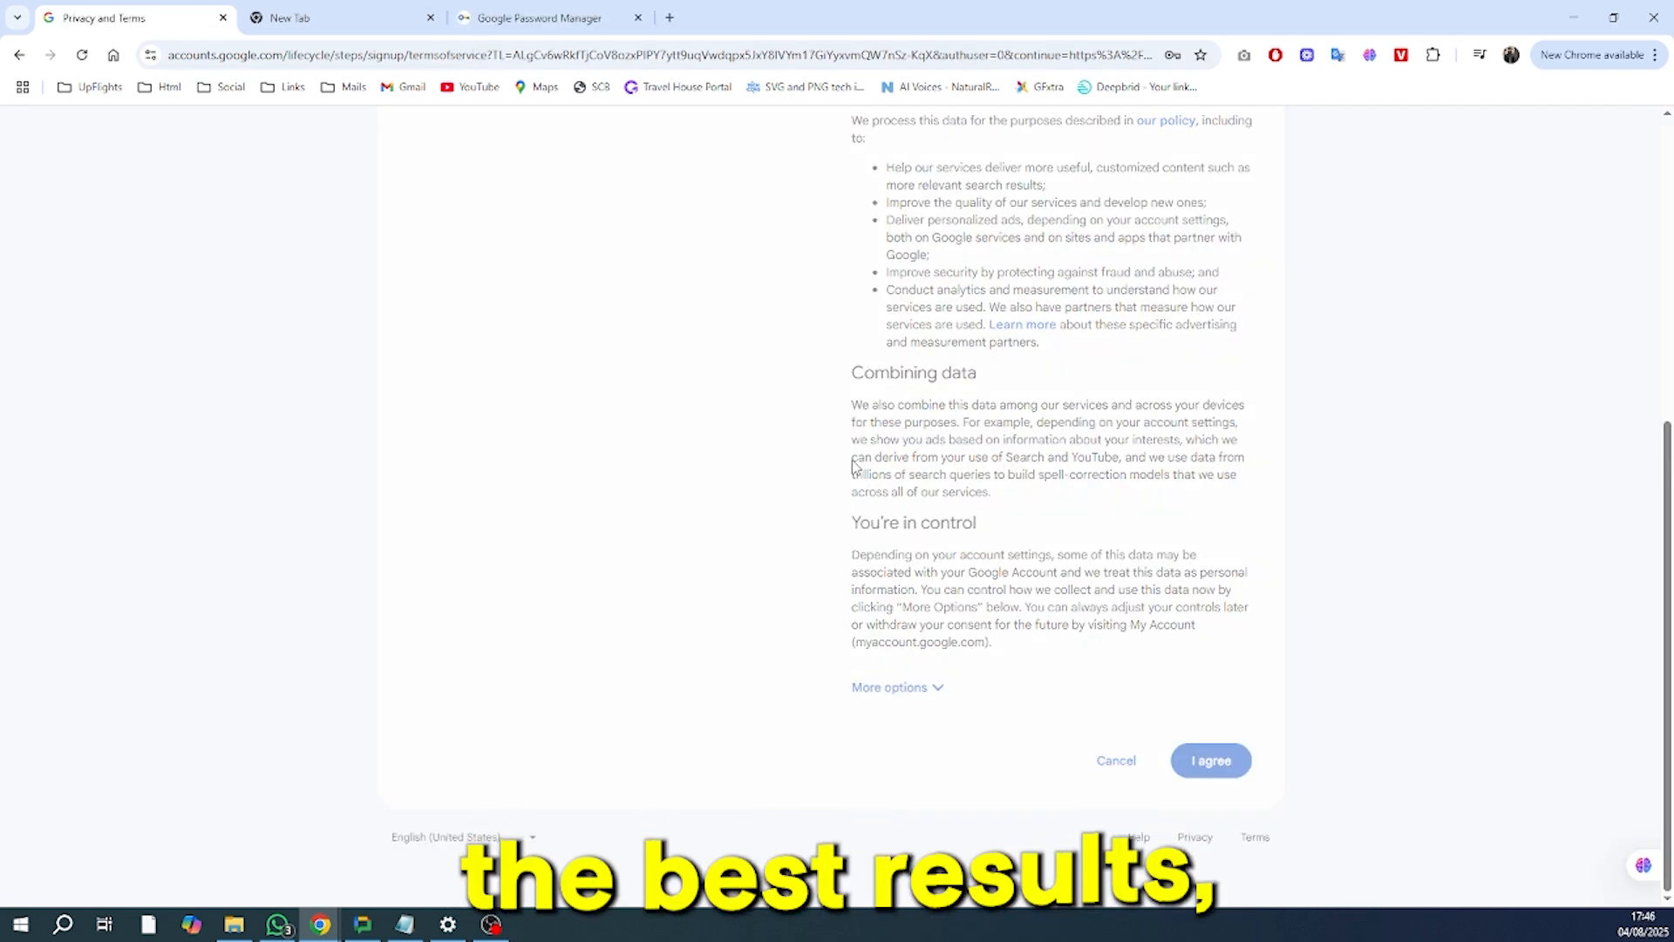
{"action": "left_click", "coordinate": [1210, 761]}
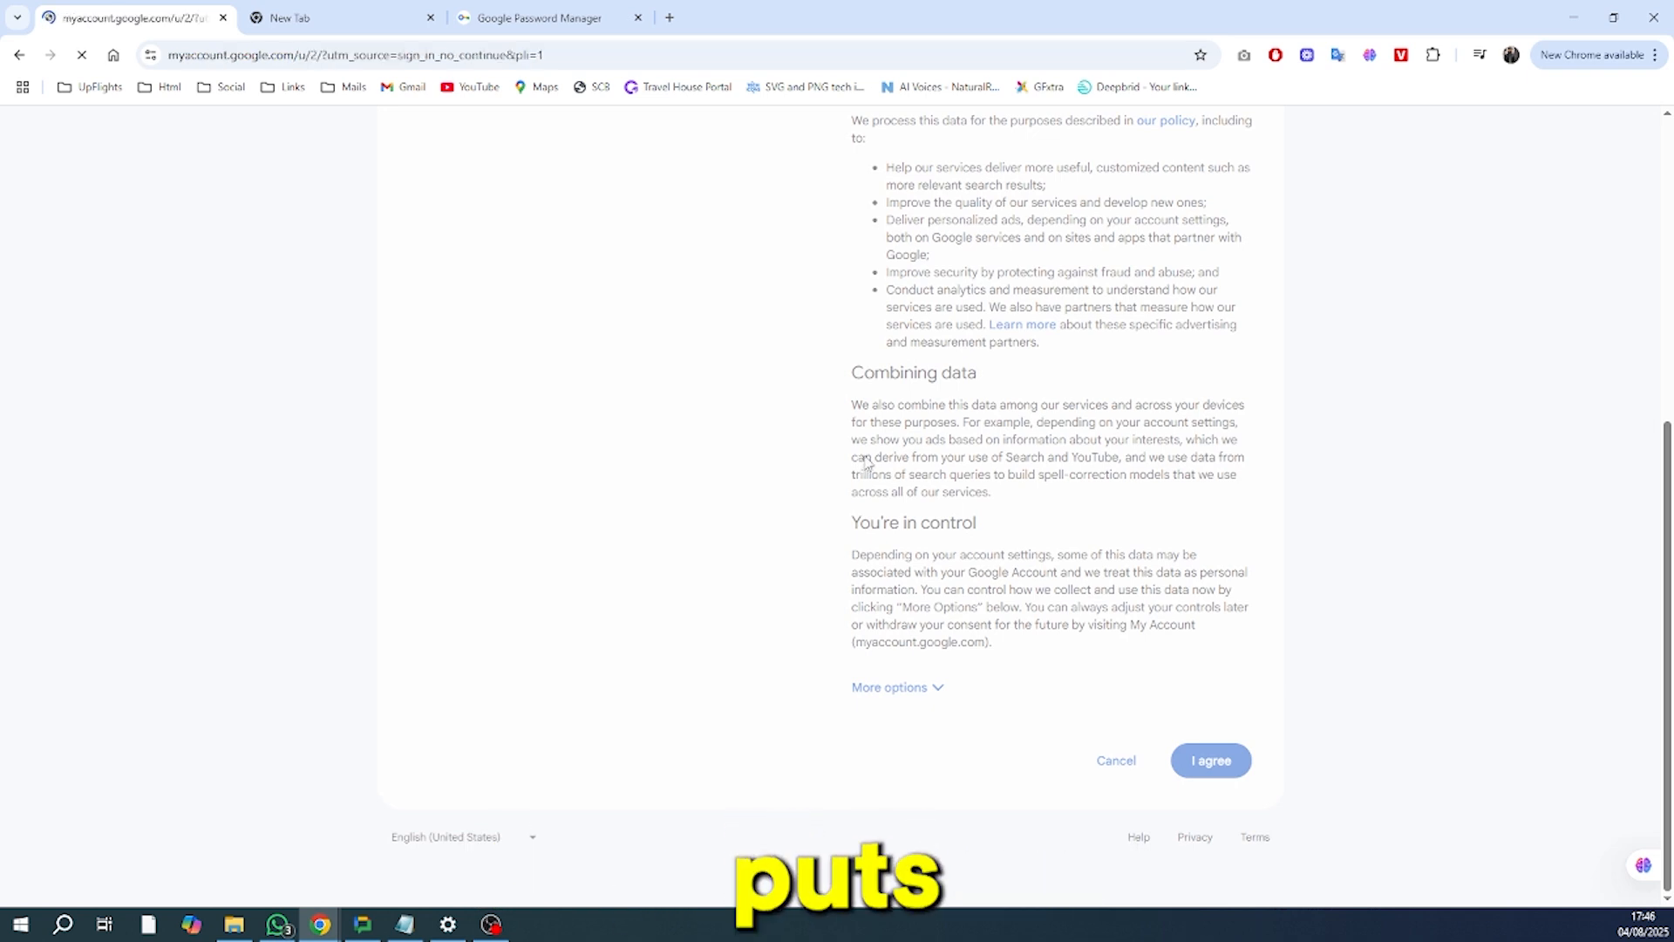
{"action": "left_click", "coordinate": [1208, 758]}
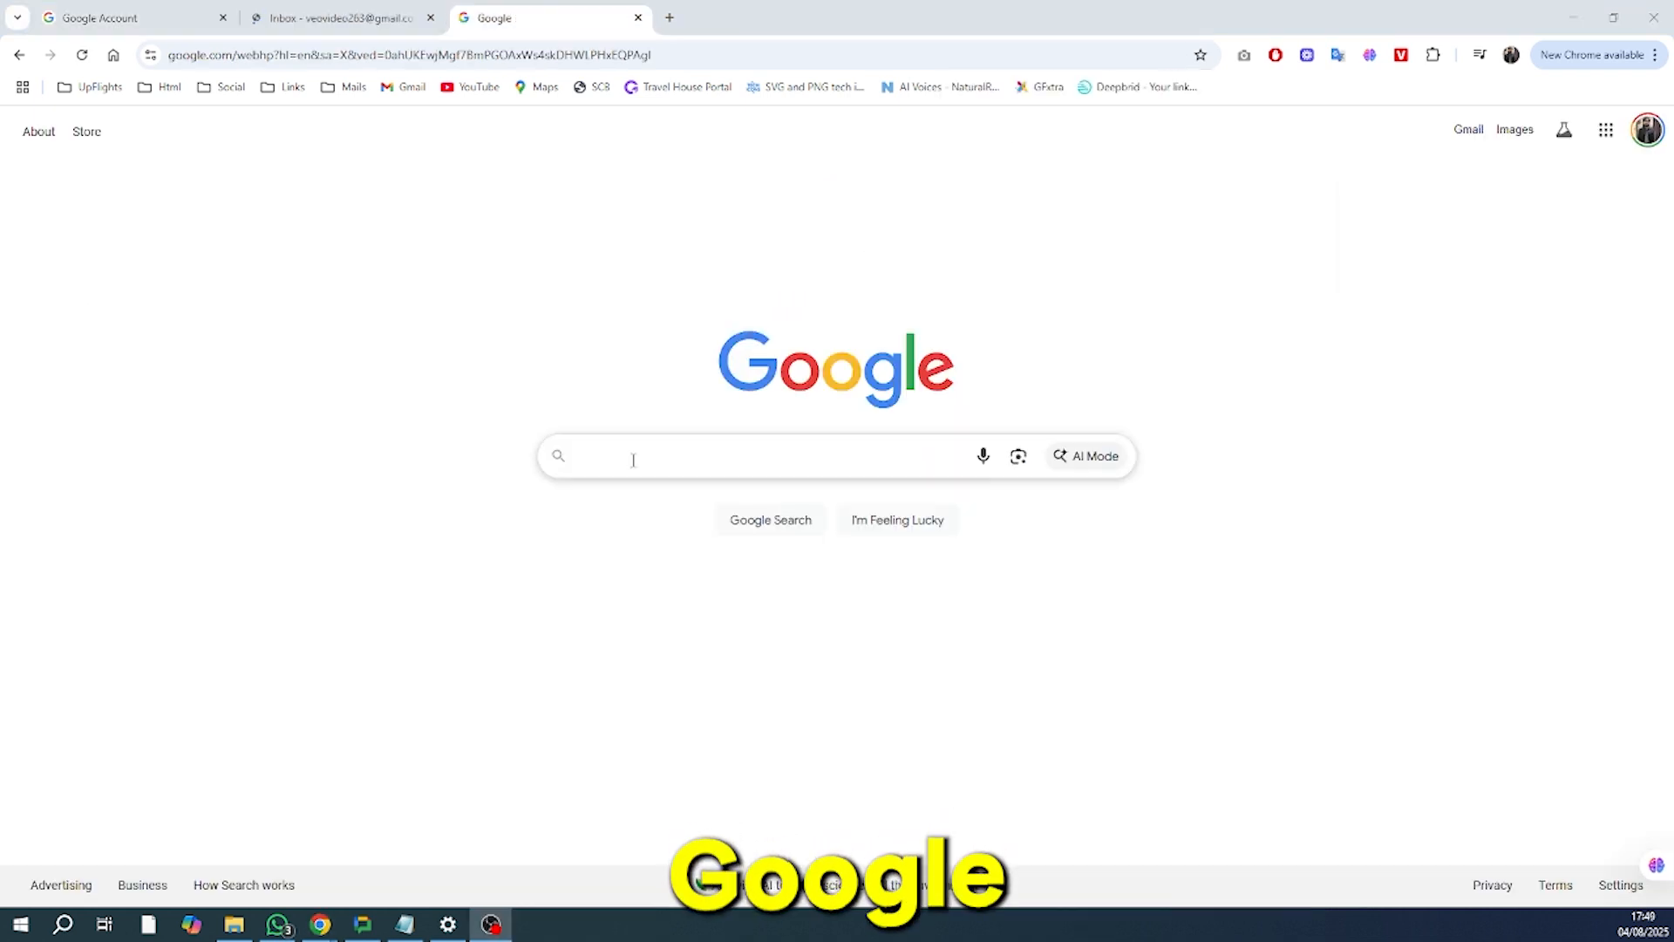
Step: Search Google for 'google skill boost' and open the Cloud Skills Boost site
{"action": "type", "text": "google"}
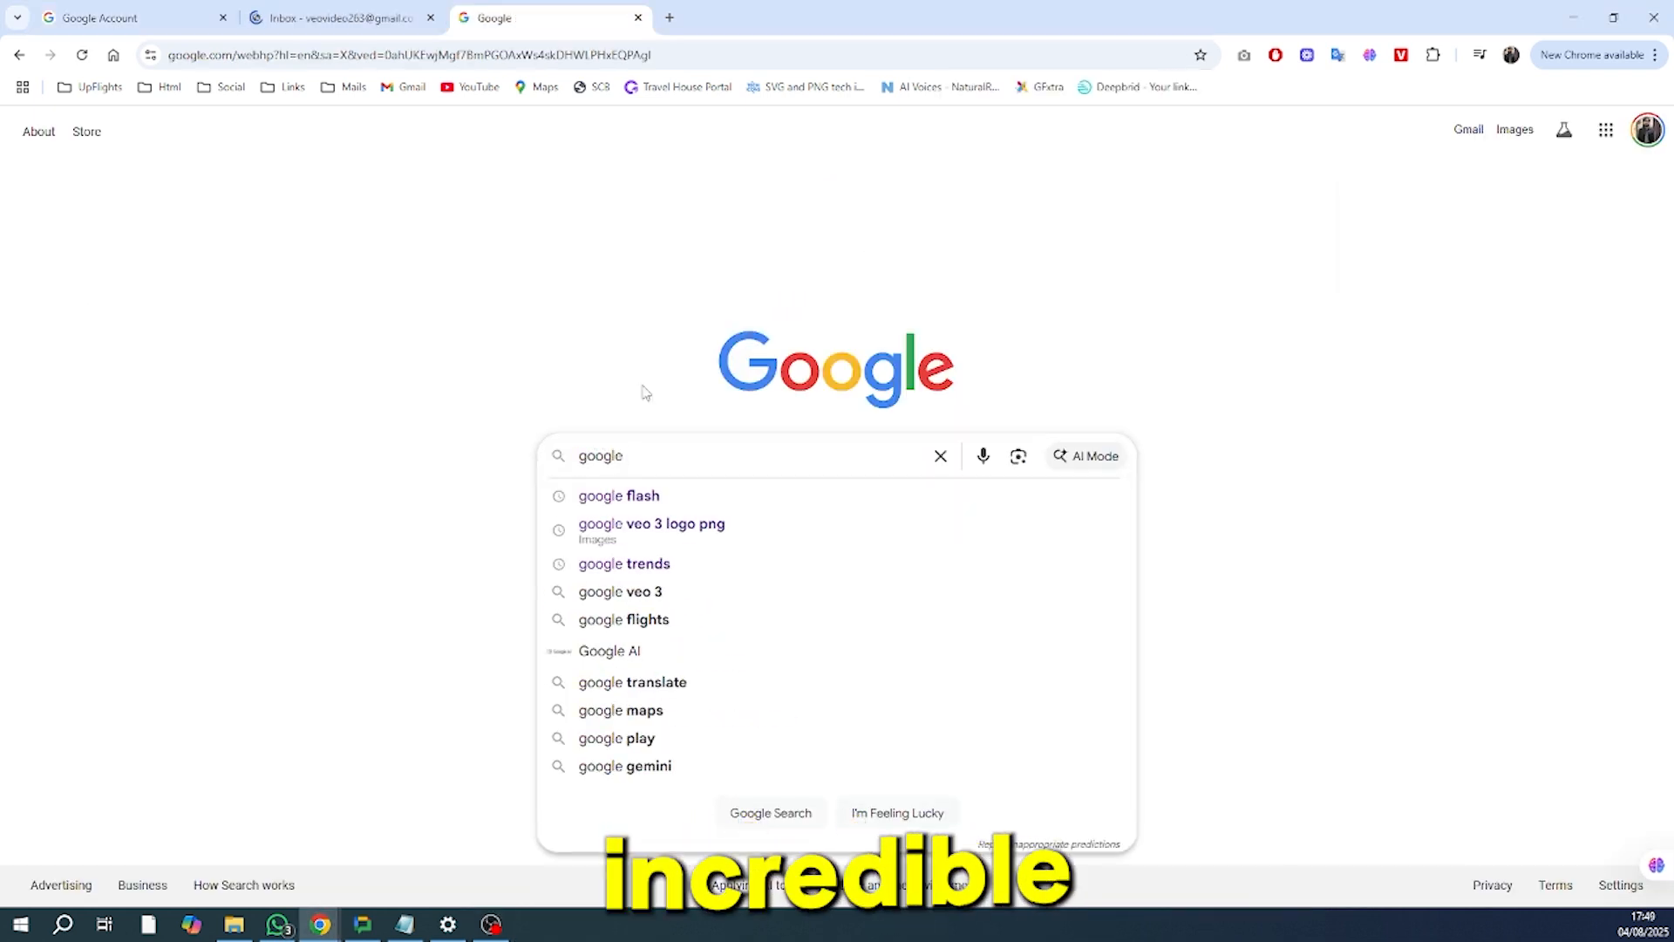
{"action": "key", "text": "Return"}
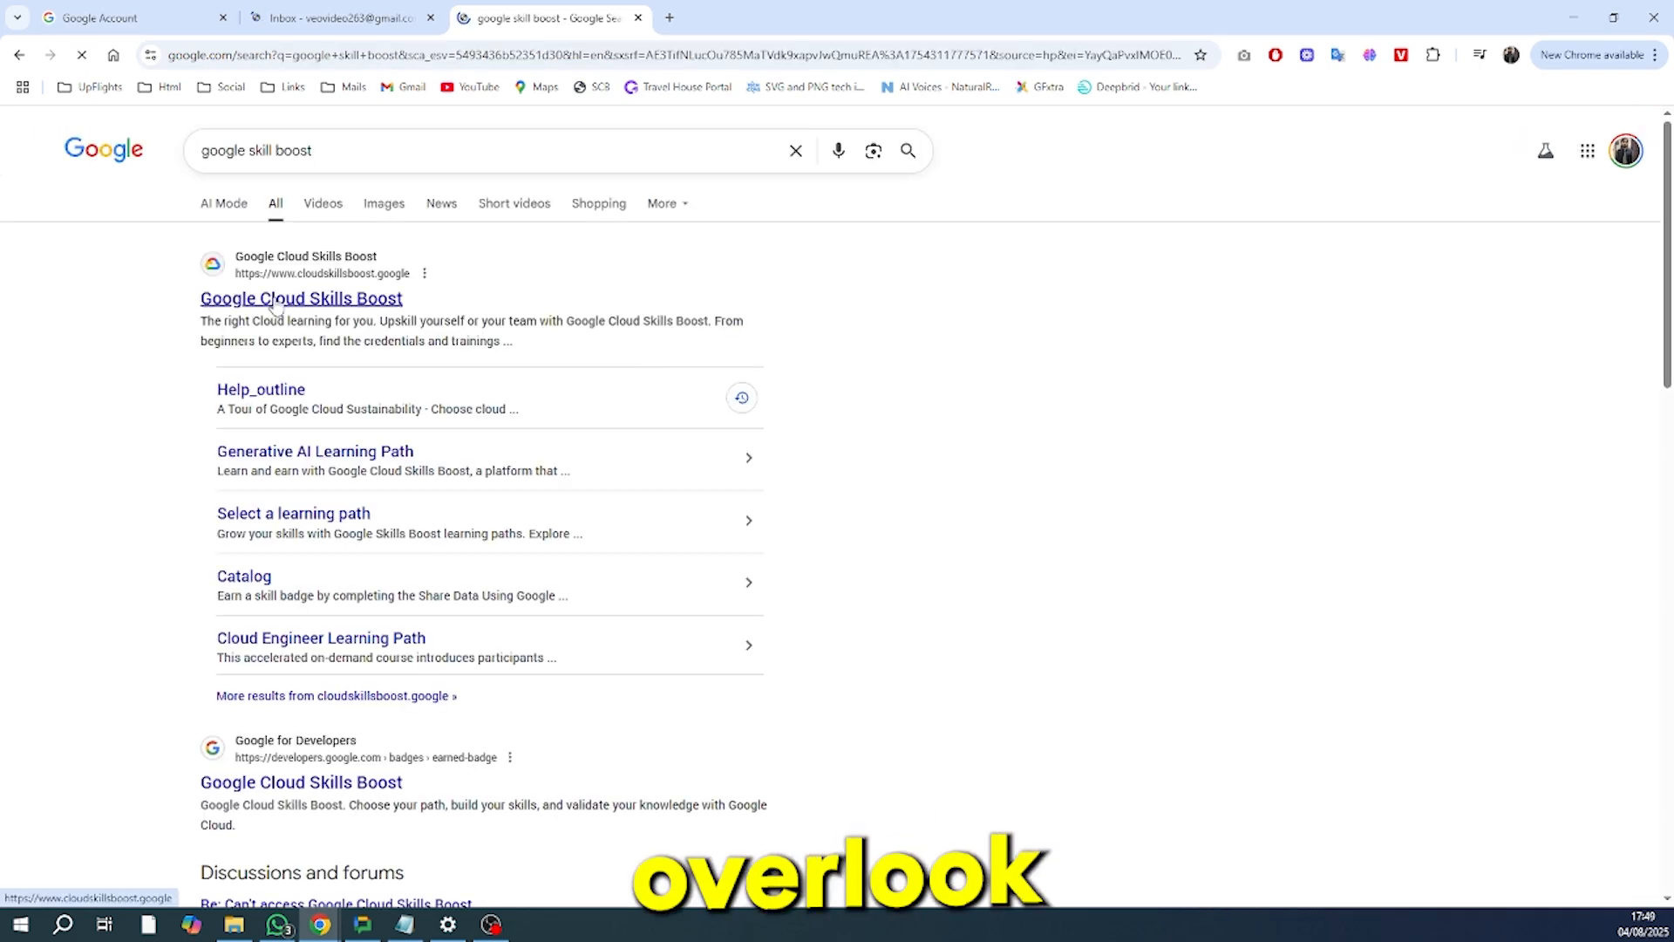
{"action": "left_click", "coordinate": [300, 299]}
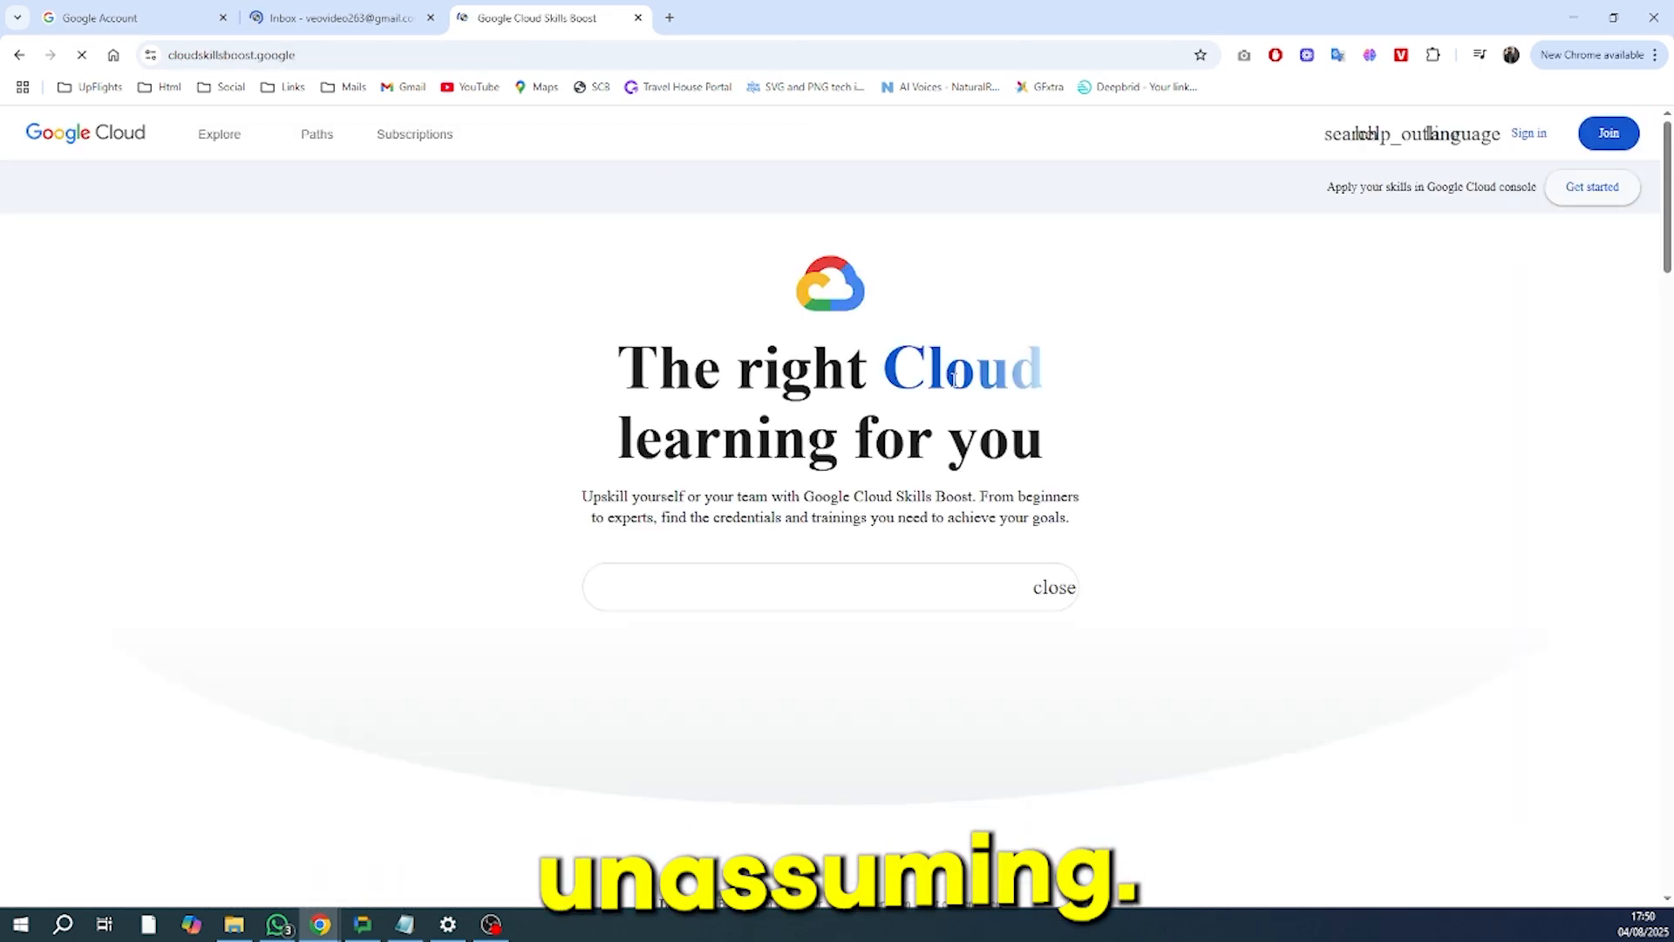
Step: Reach the Get started account creation form on the Cloud Skills Boost page
{"action": "scroll", "scroll_direction": "down", "scroll_amount": 3}
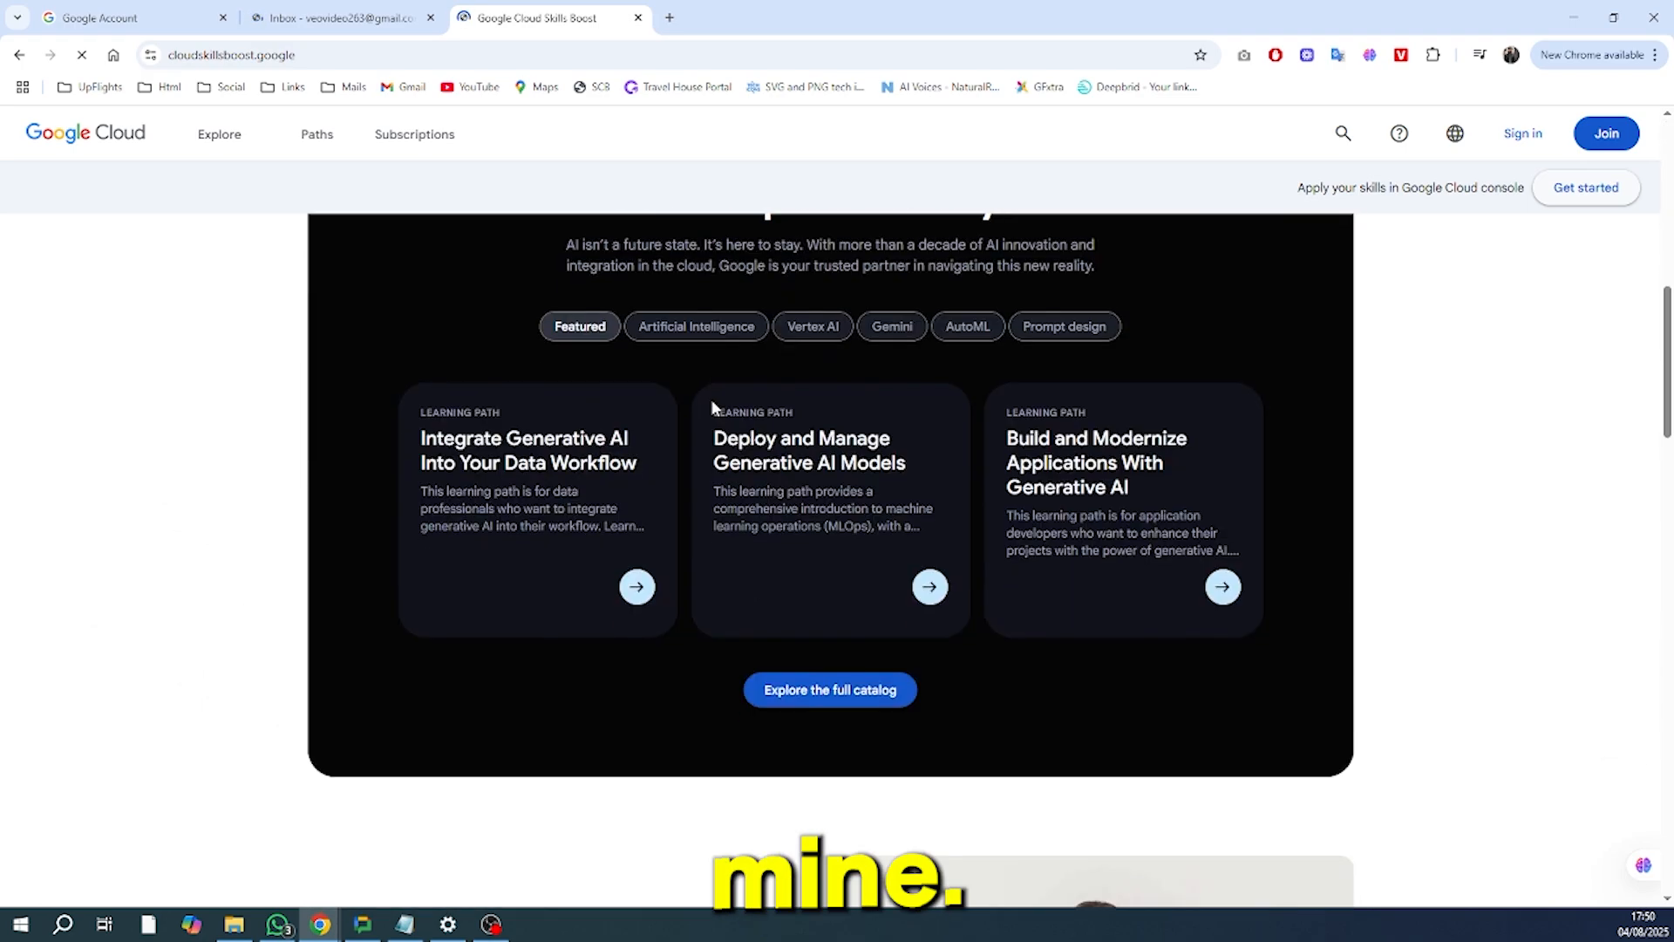
{"action": "scroll", "scroll_direction": "down", "scroll_amount": 3}
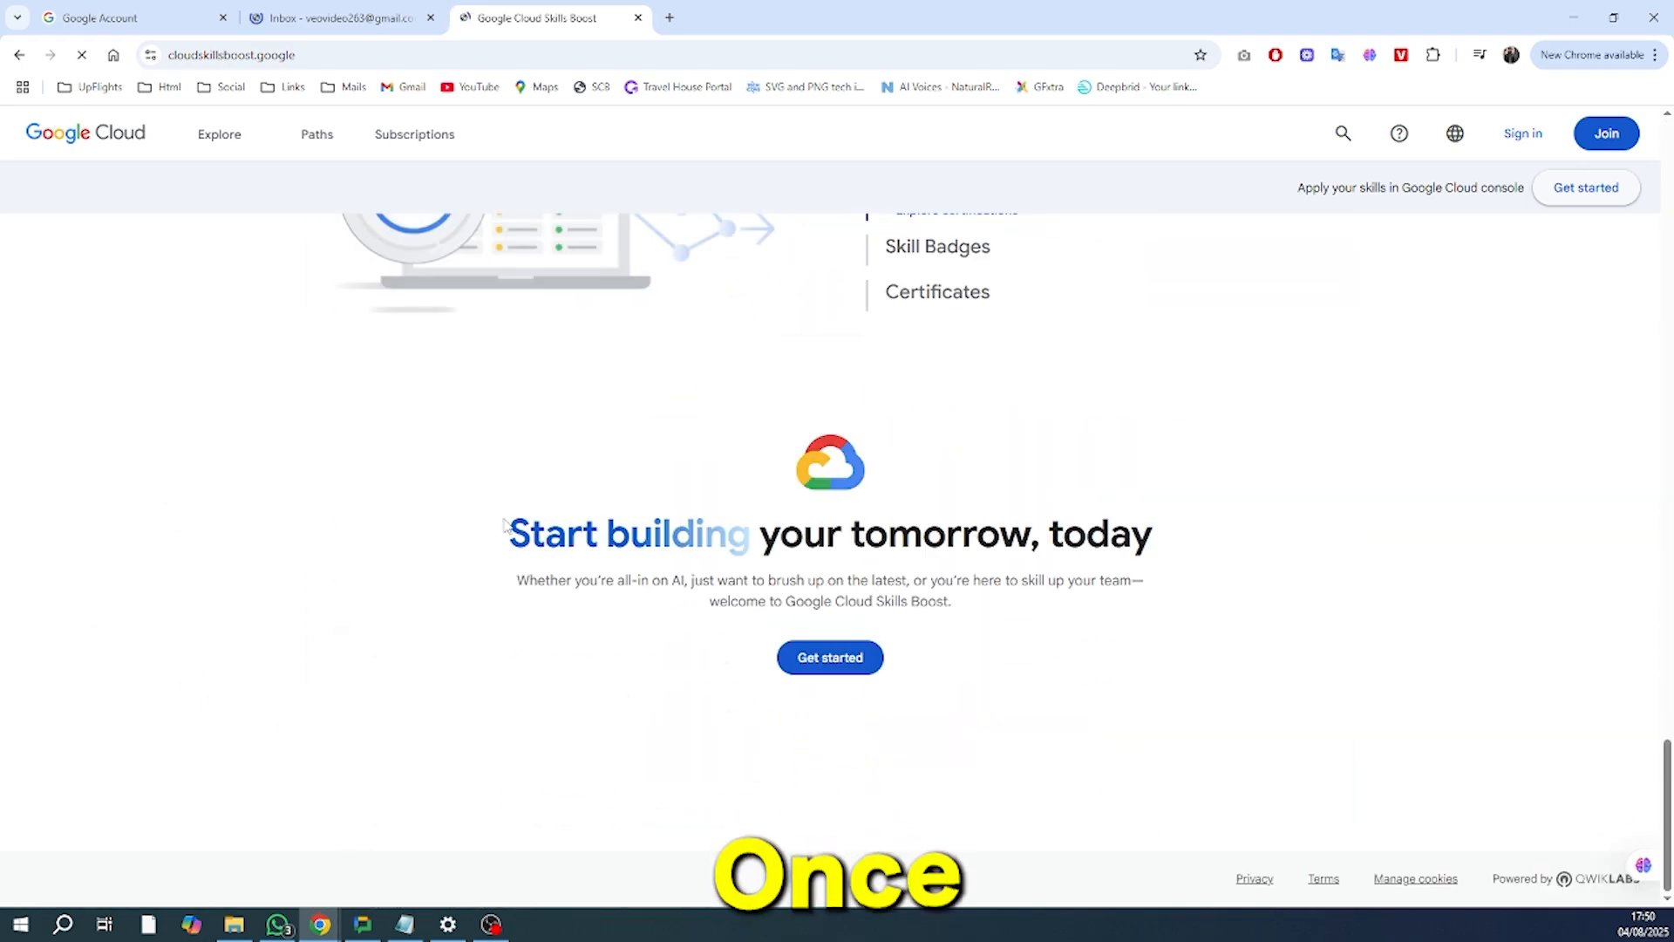
{"action": "left_click", "coordinate": [828, 657]}
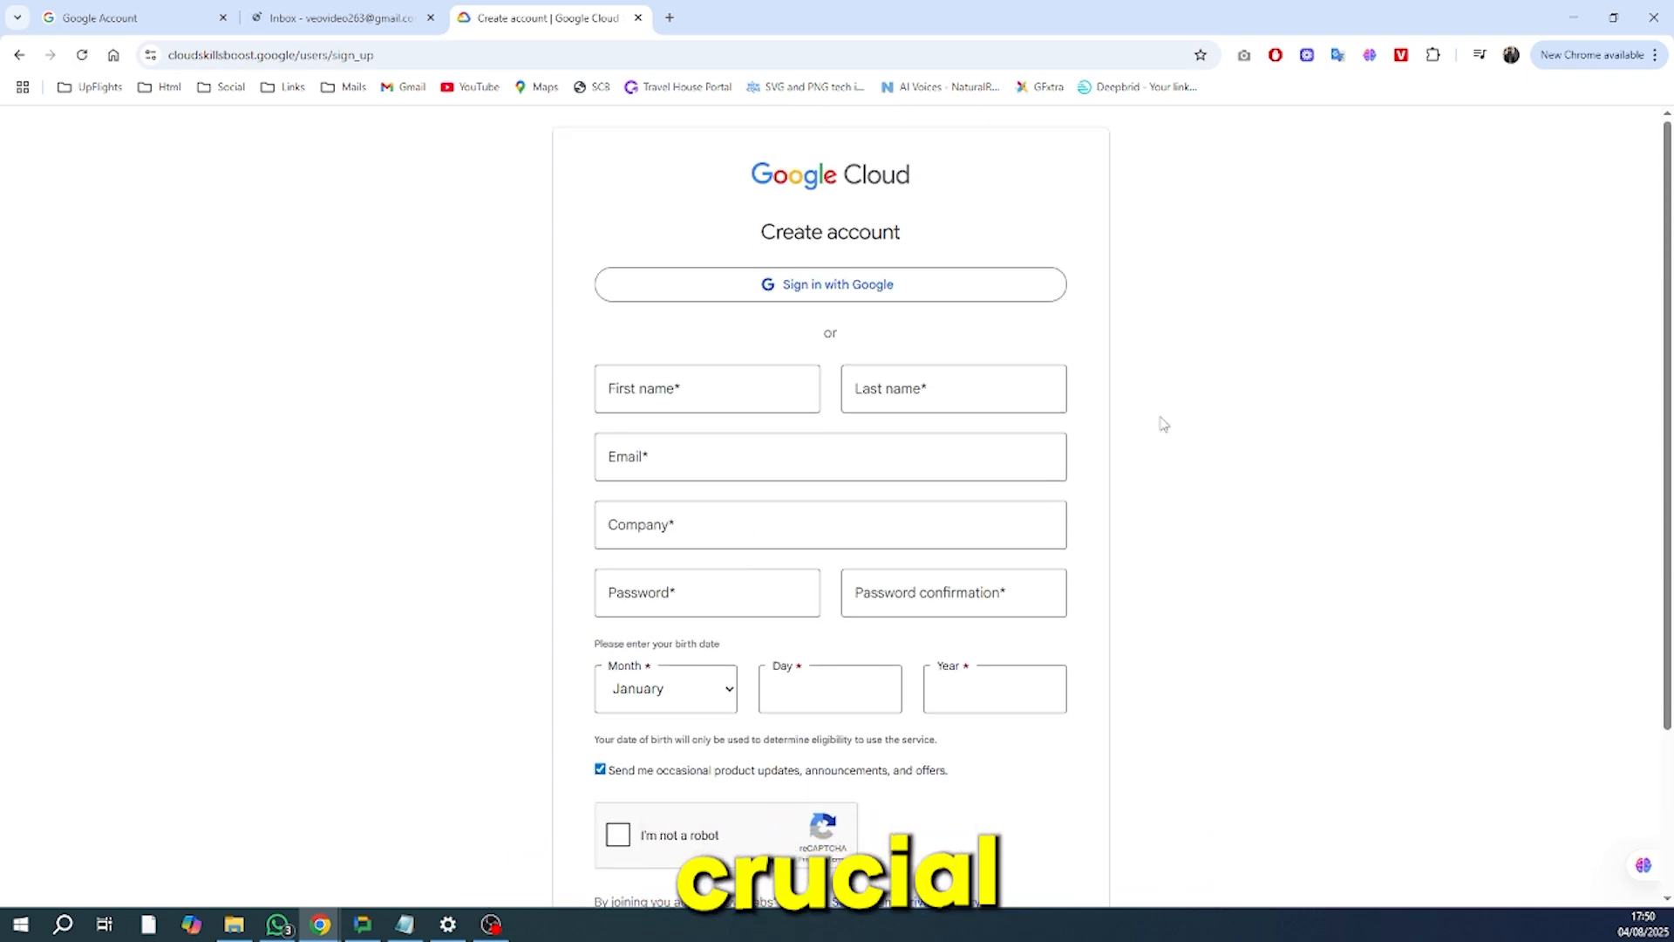
Step: Sign in with Google using the veo3video account and allow Qwiklabs access to name and email
{"action": "left_click", "coordinate": [830, 285]}
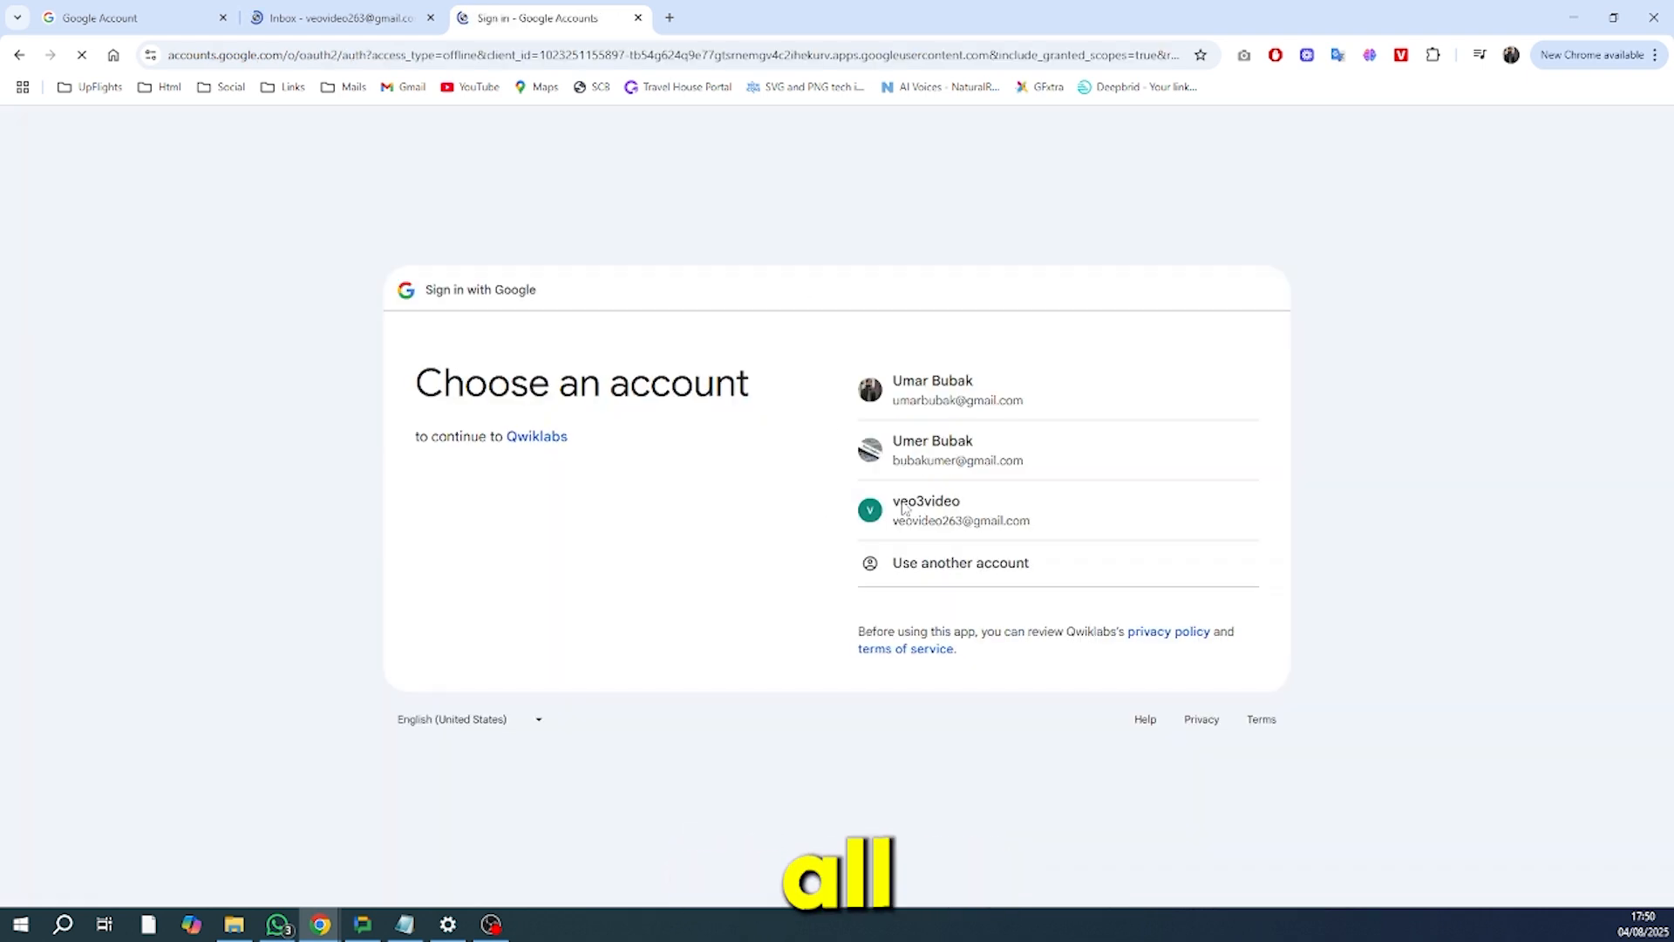
{"action": "left_click", "coordinate": [924, 510]}
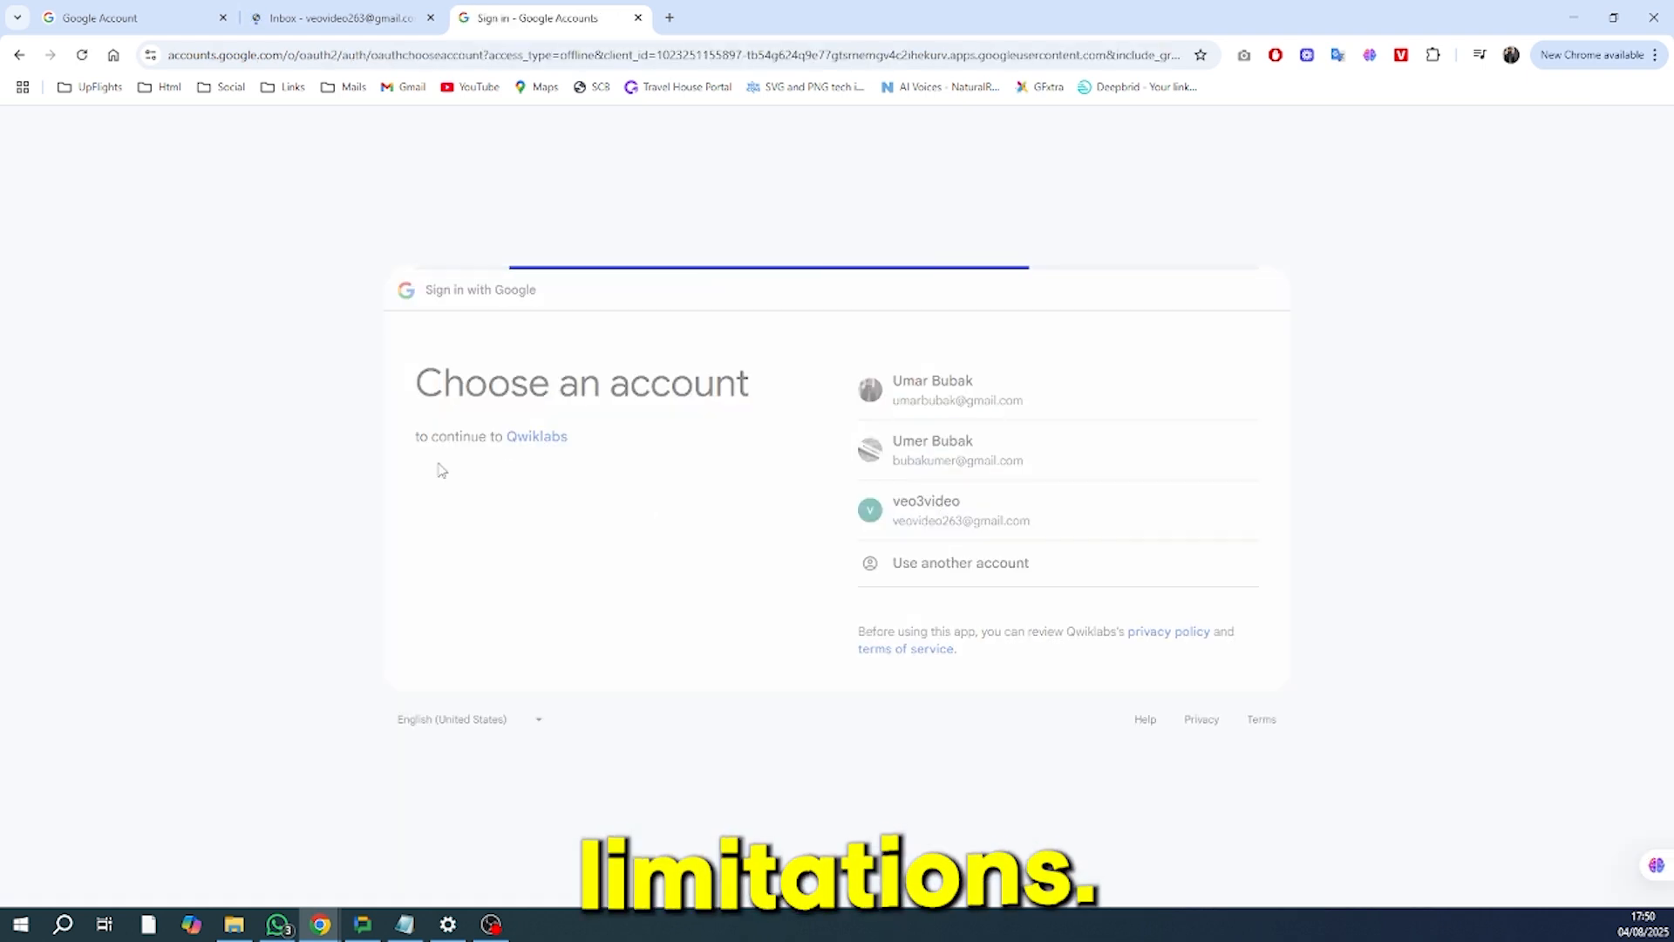
{"action": "left_click", "coordinate": [924, 509]}
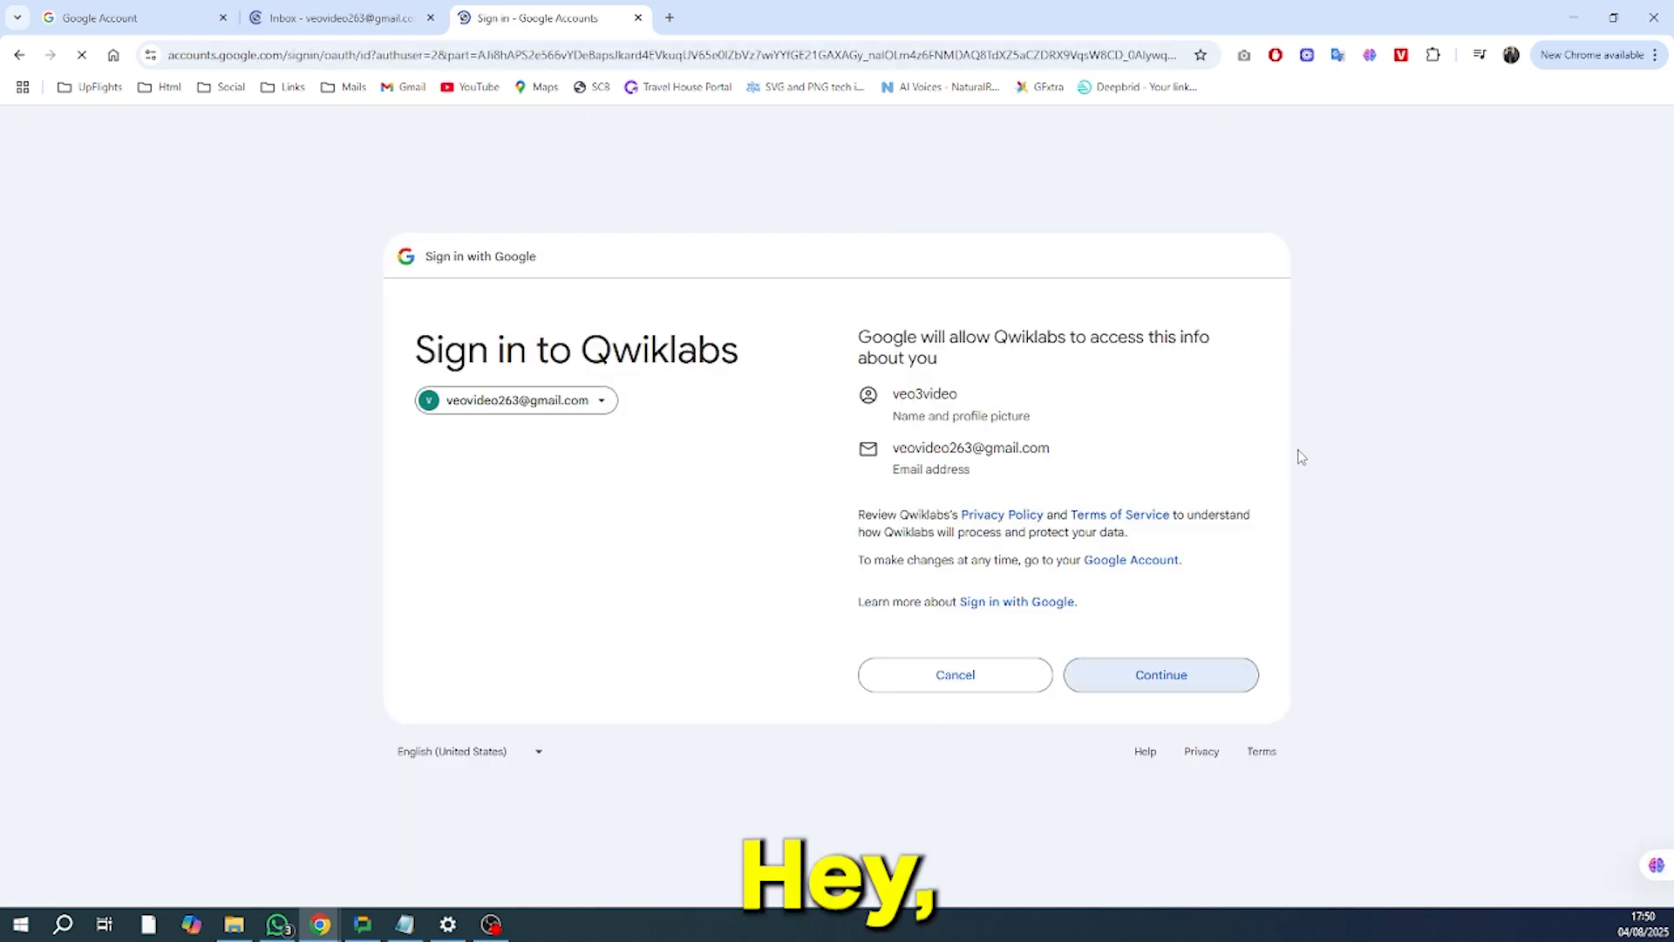
{"action": "left_click", "coordinate": [1160, 673]}
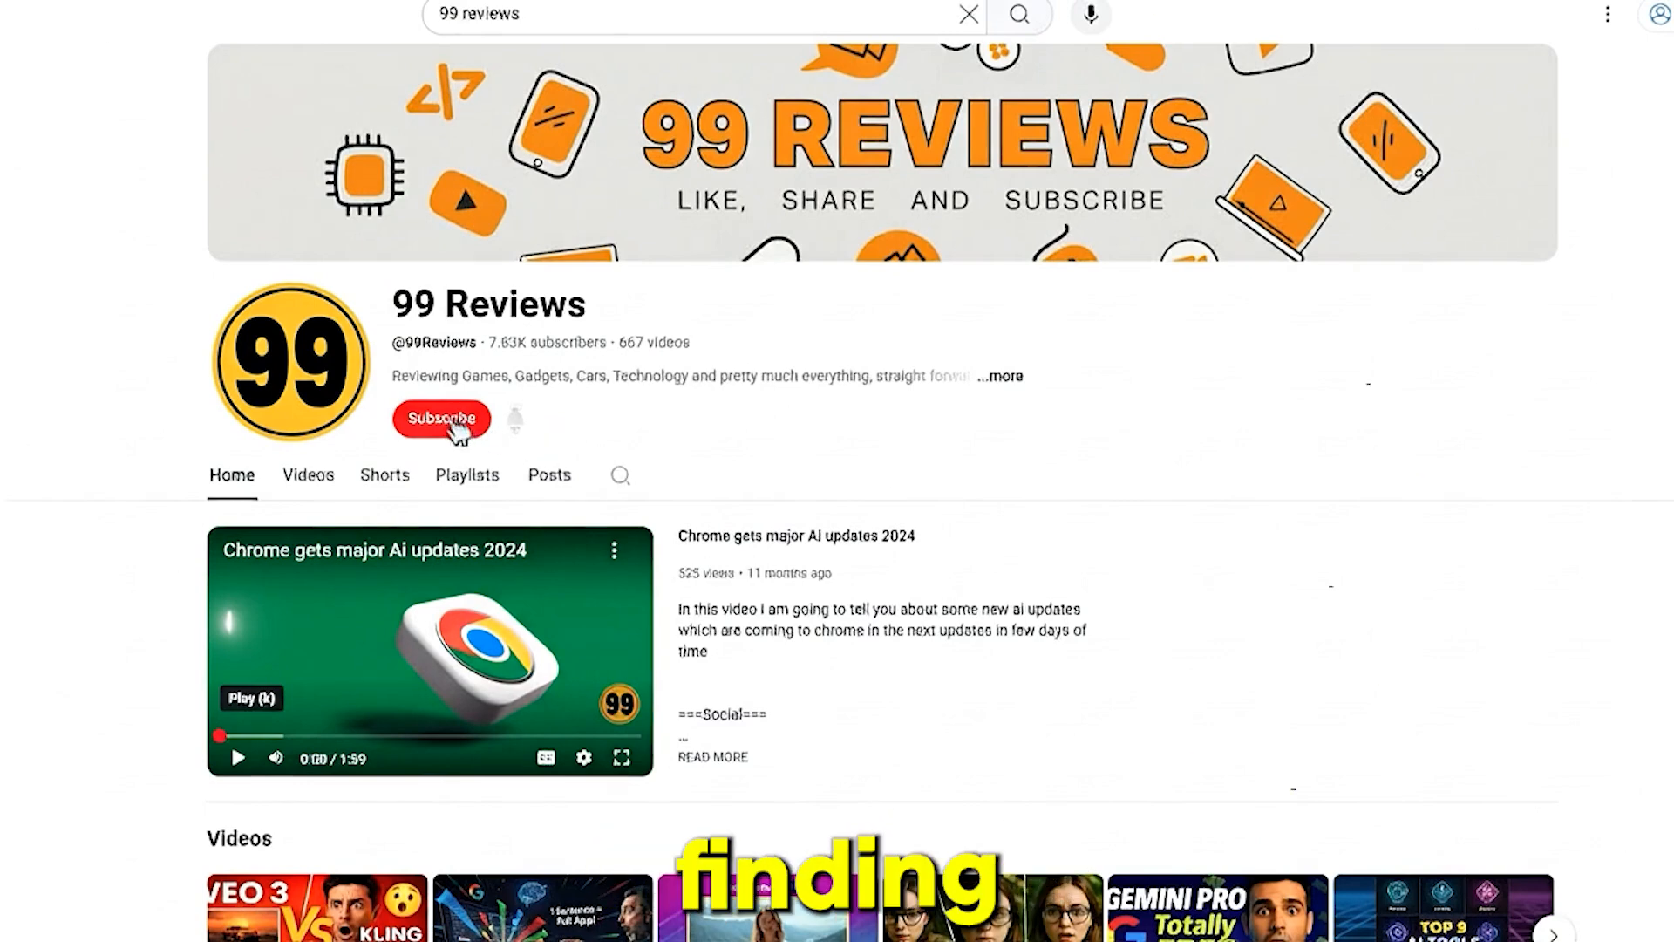
Step: Subscribe to the 99 Reviews channel from its YouTube page
{"action": "left_click", "coordinate": [440, 416]}
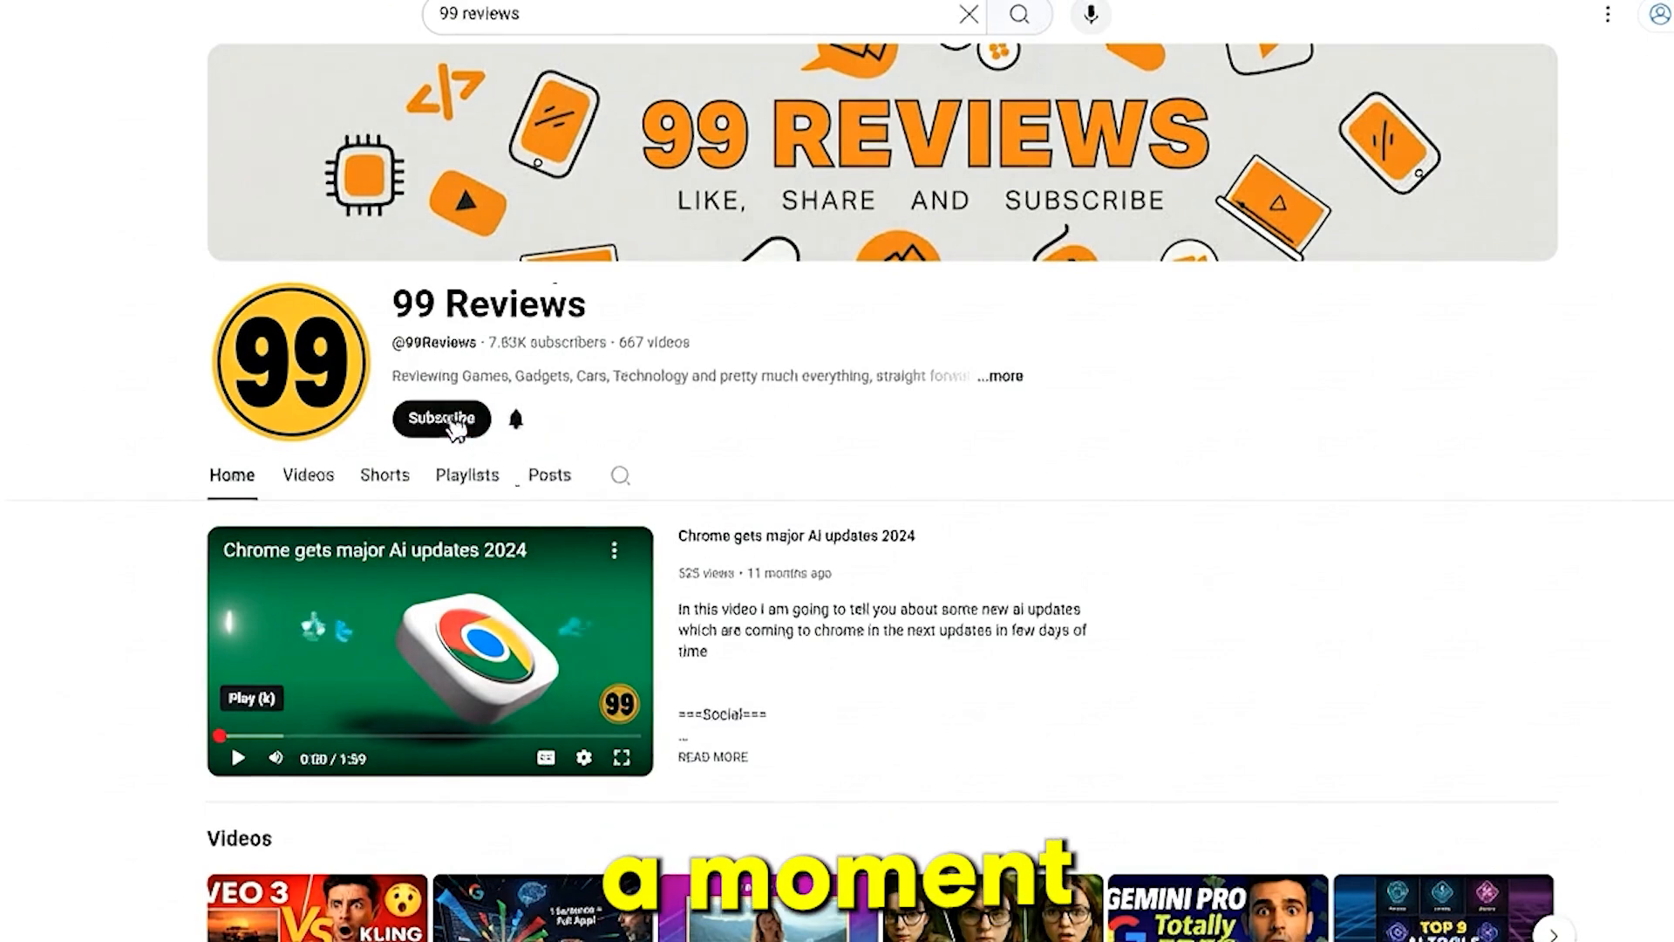
{"action": "mouse_move", "coordinate": [650, 443]}
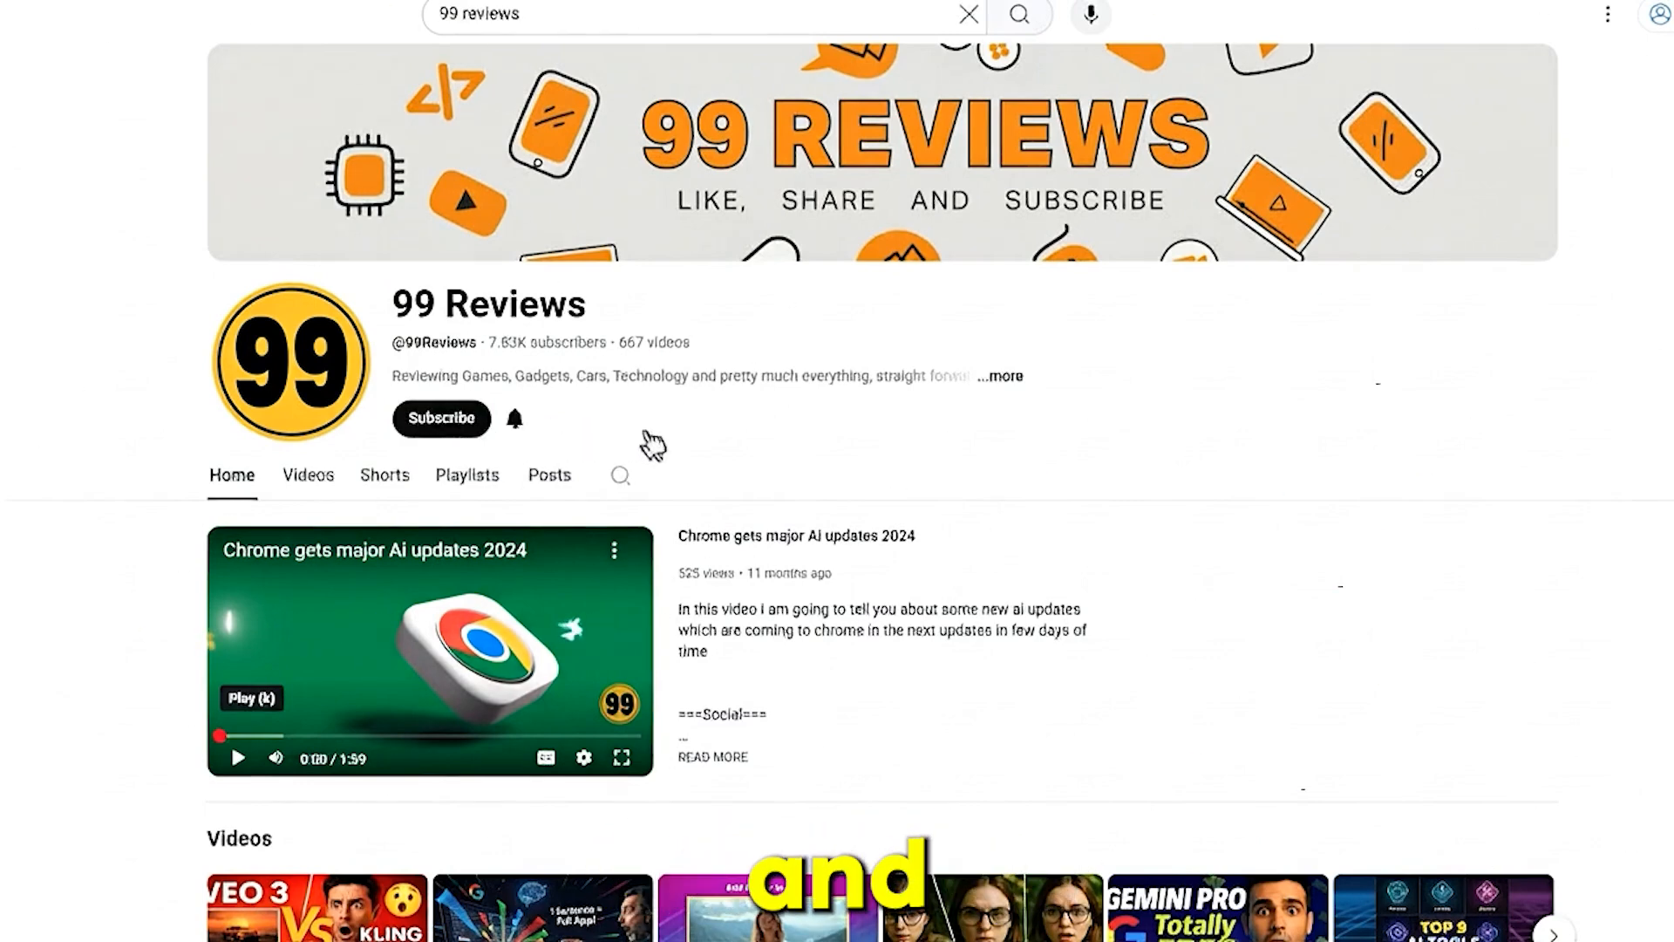
{"action": "mouse_move", "coordinate": [441, 417]}
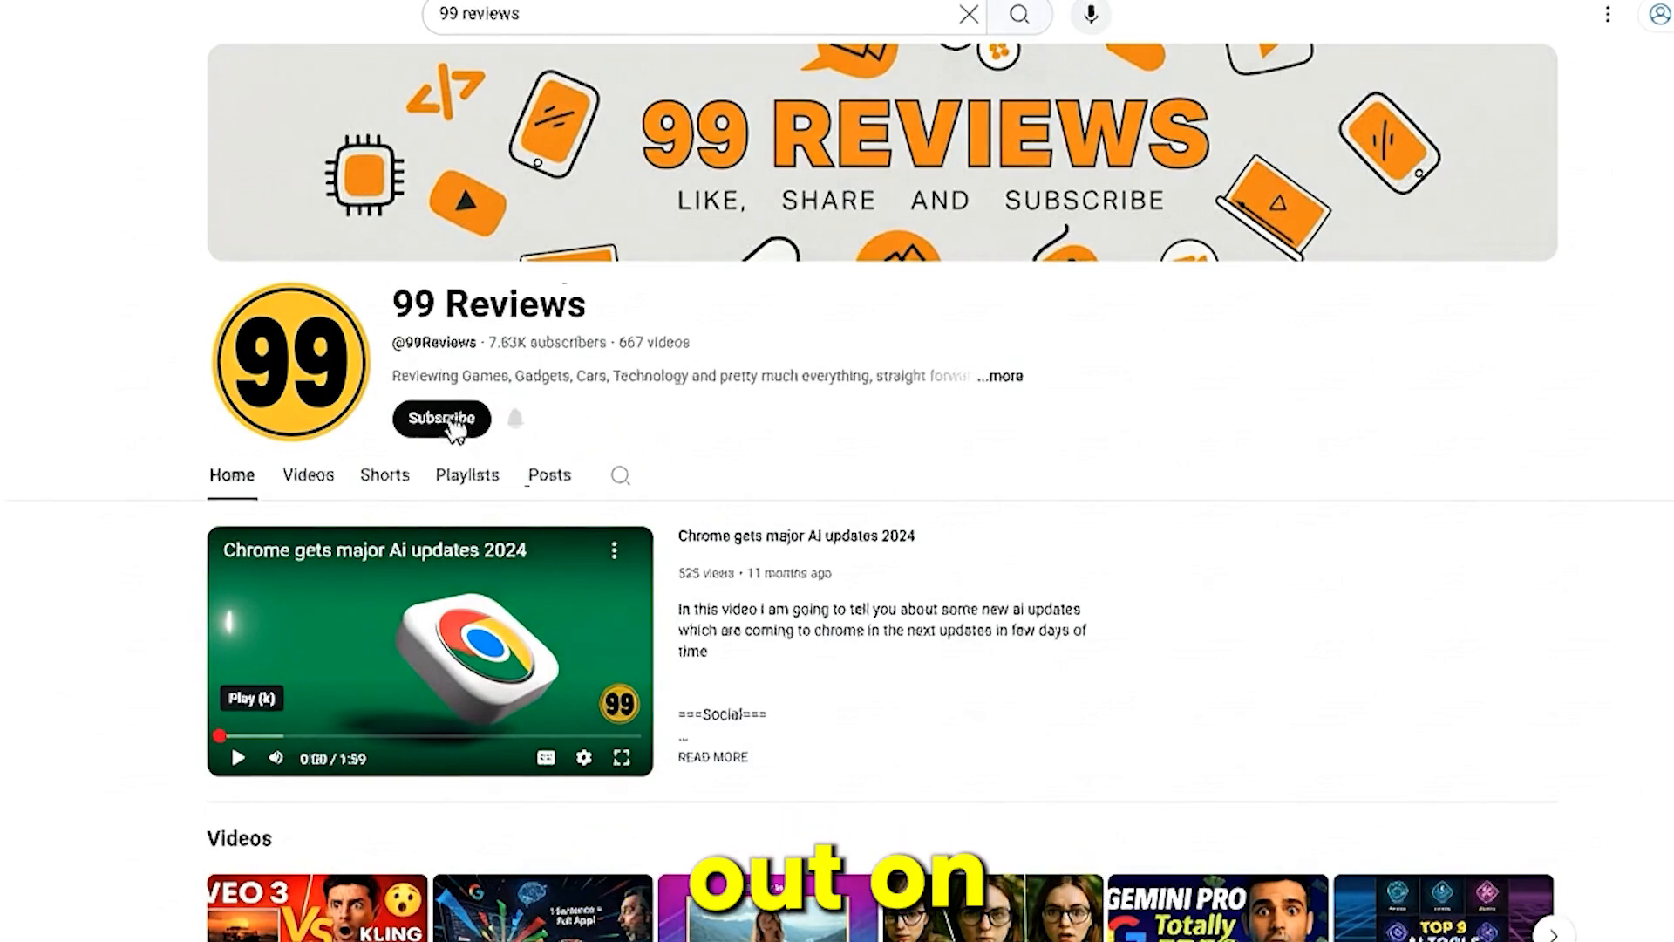
{"action": "left_click", "coordinate": [441, 417]}
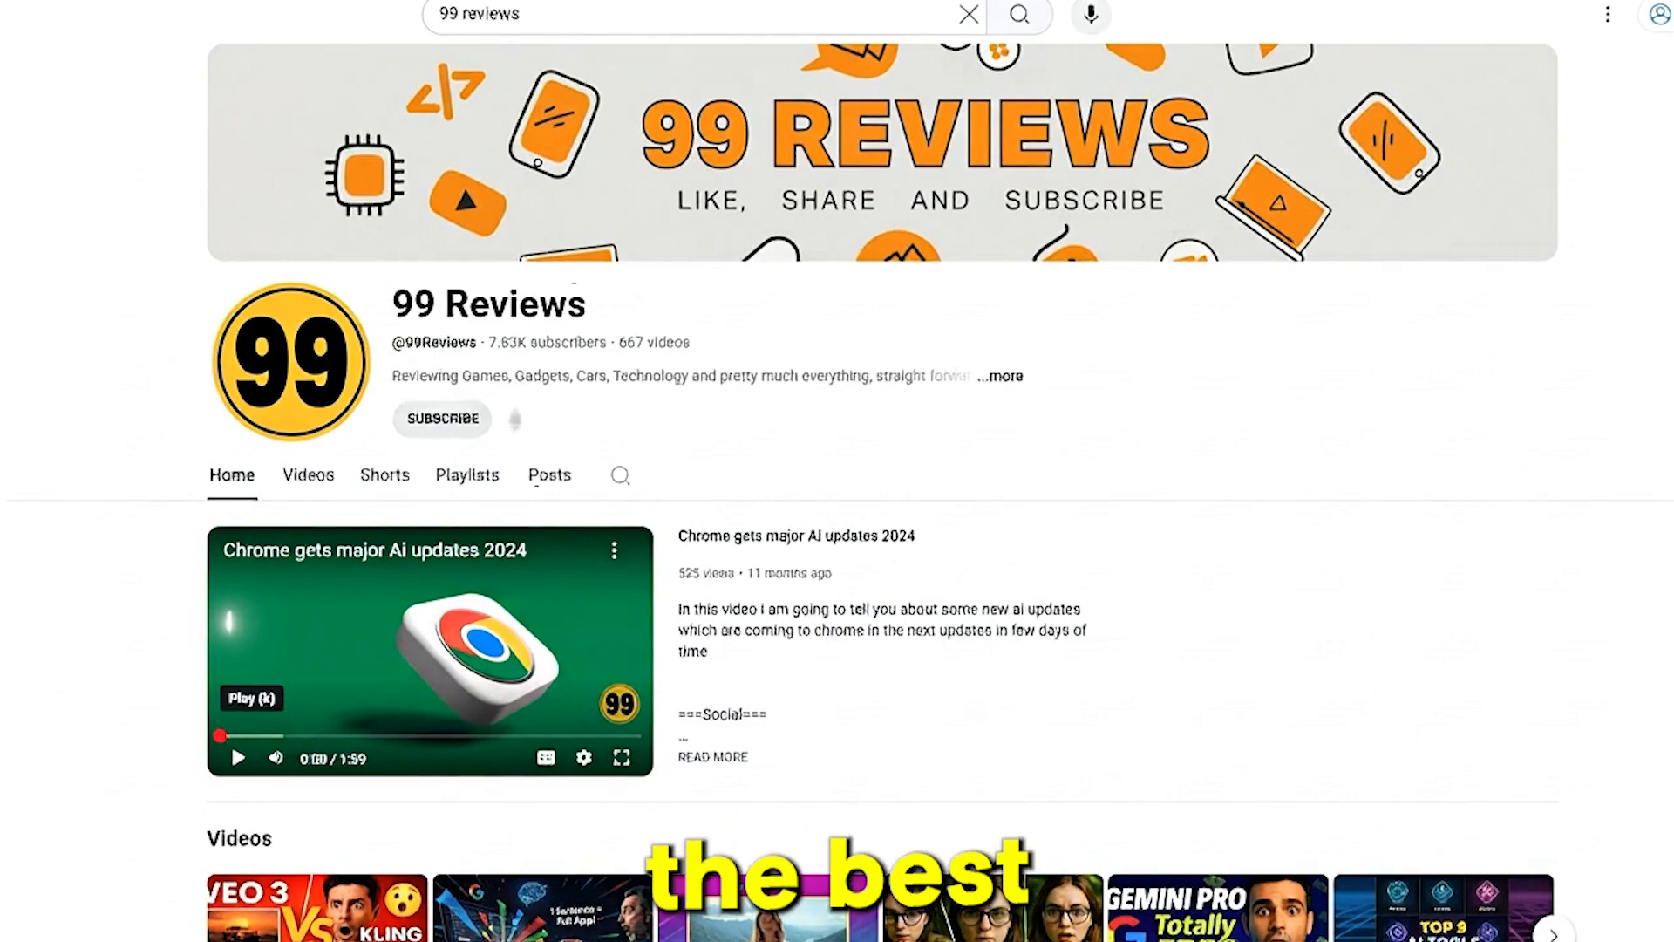
Step: Close the Innovators program popup on the dashboard and open Explore catalog
{"action": "left_click", "coordinate": [548, 18]}
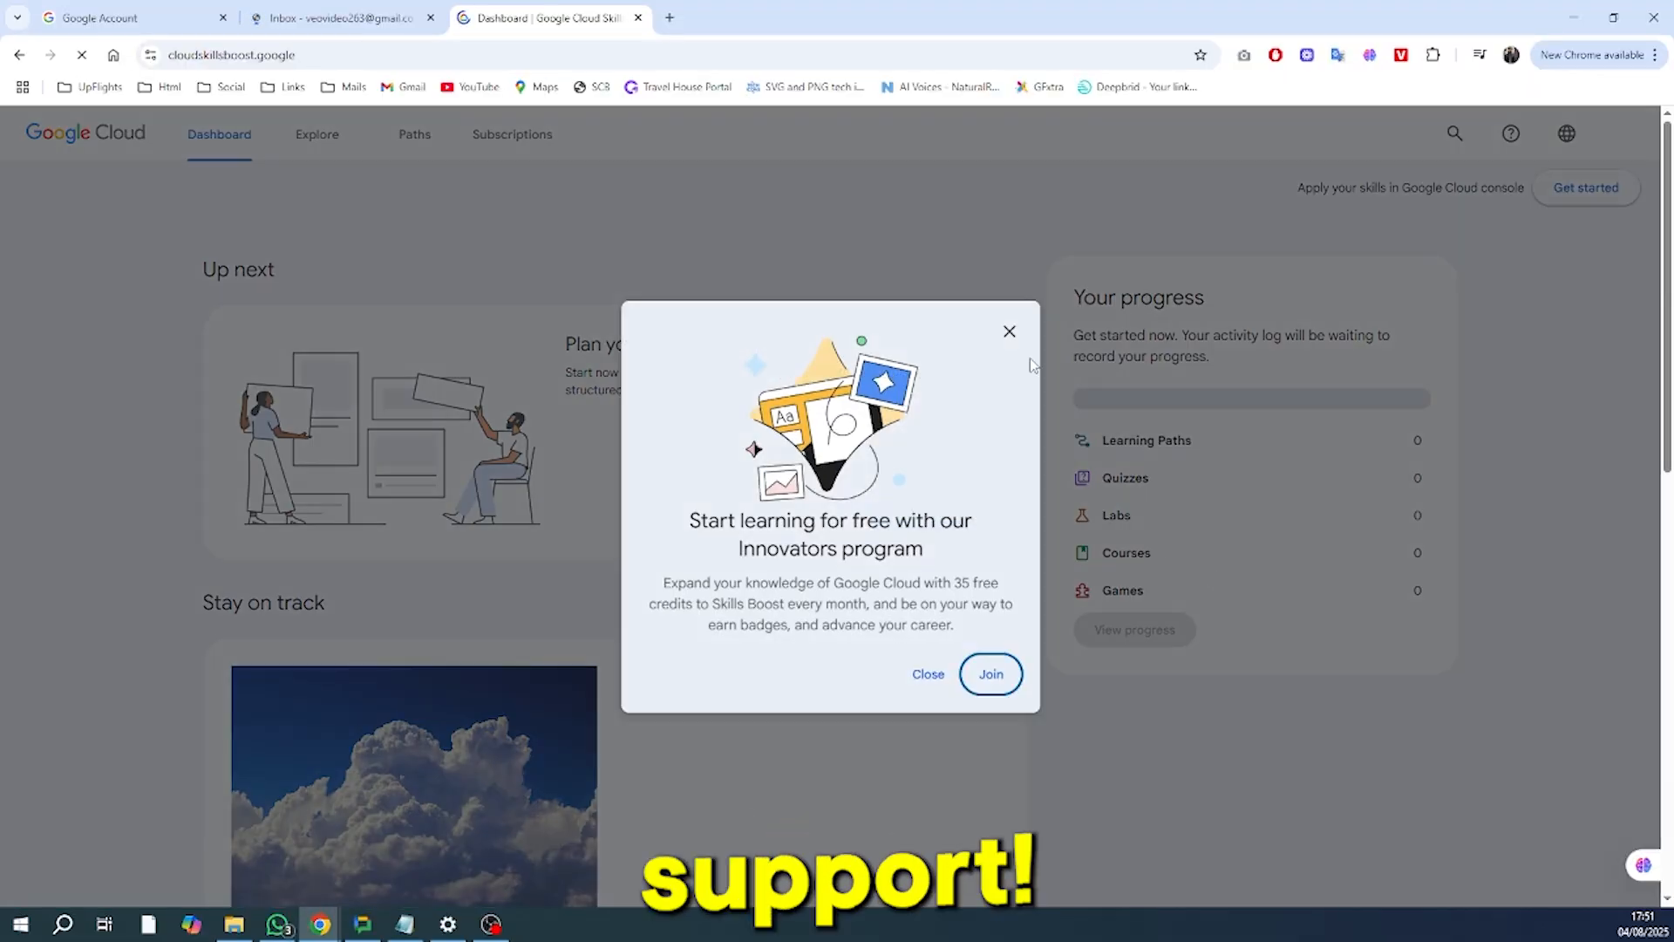
{"action": "left_click", "coordinate": [926, 673]}
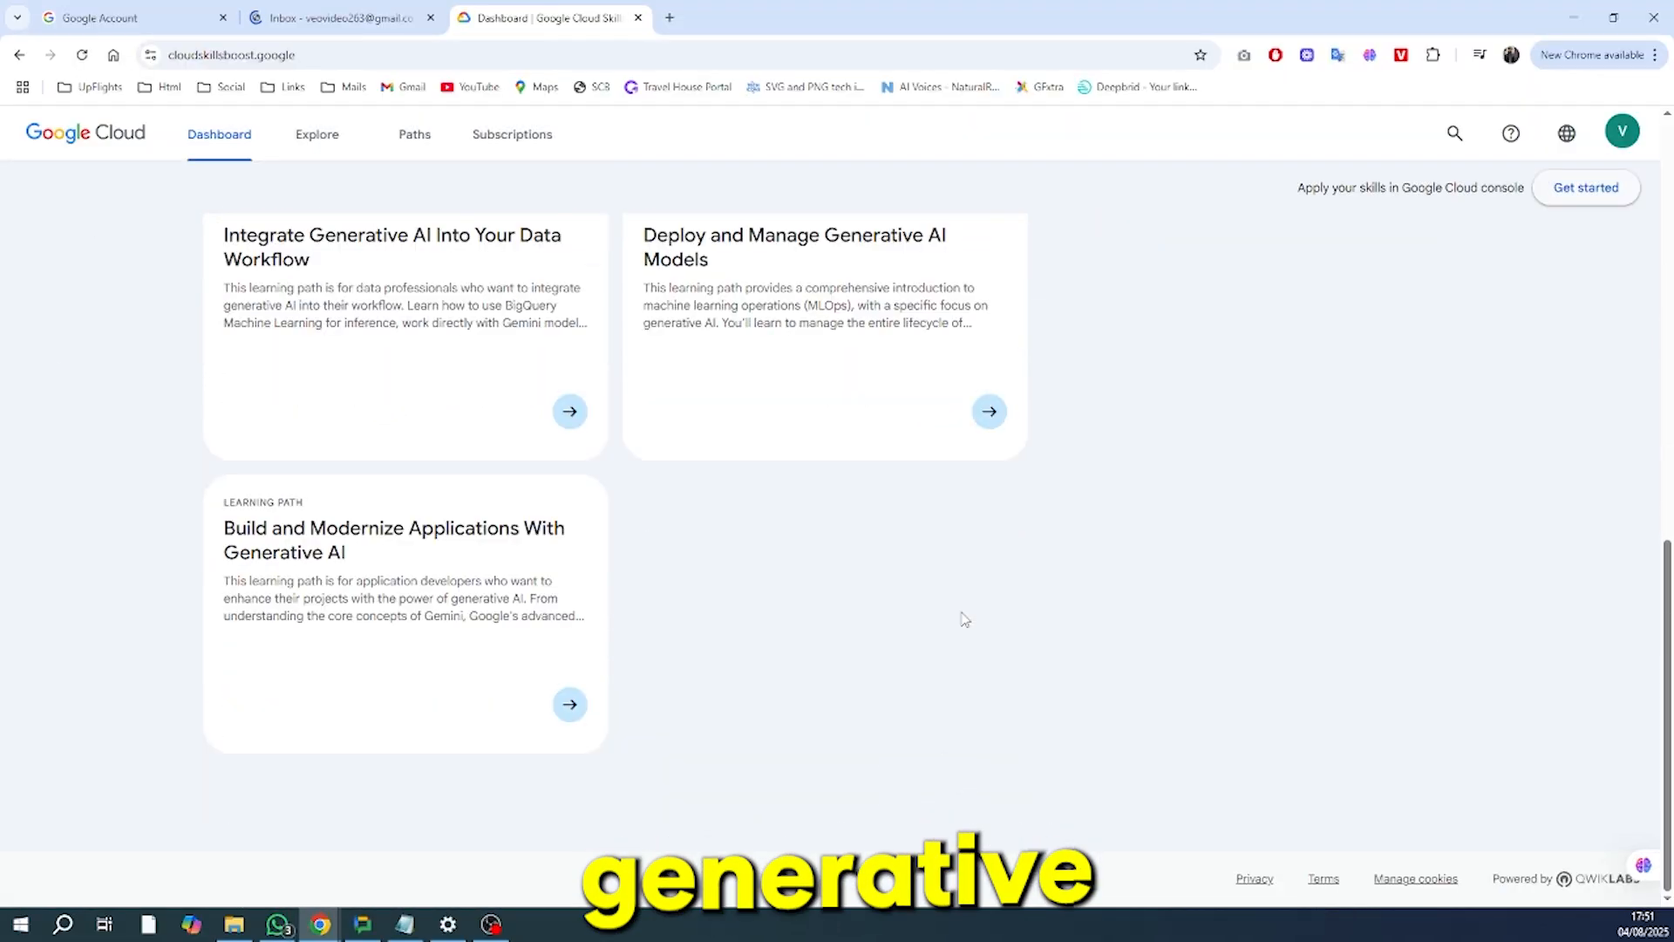
{"action": "scroll", "scroll_direction": "up", "scroll_amount": 3}
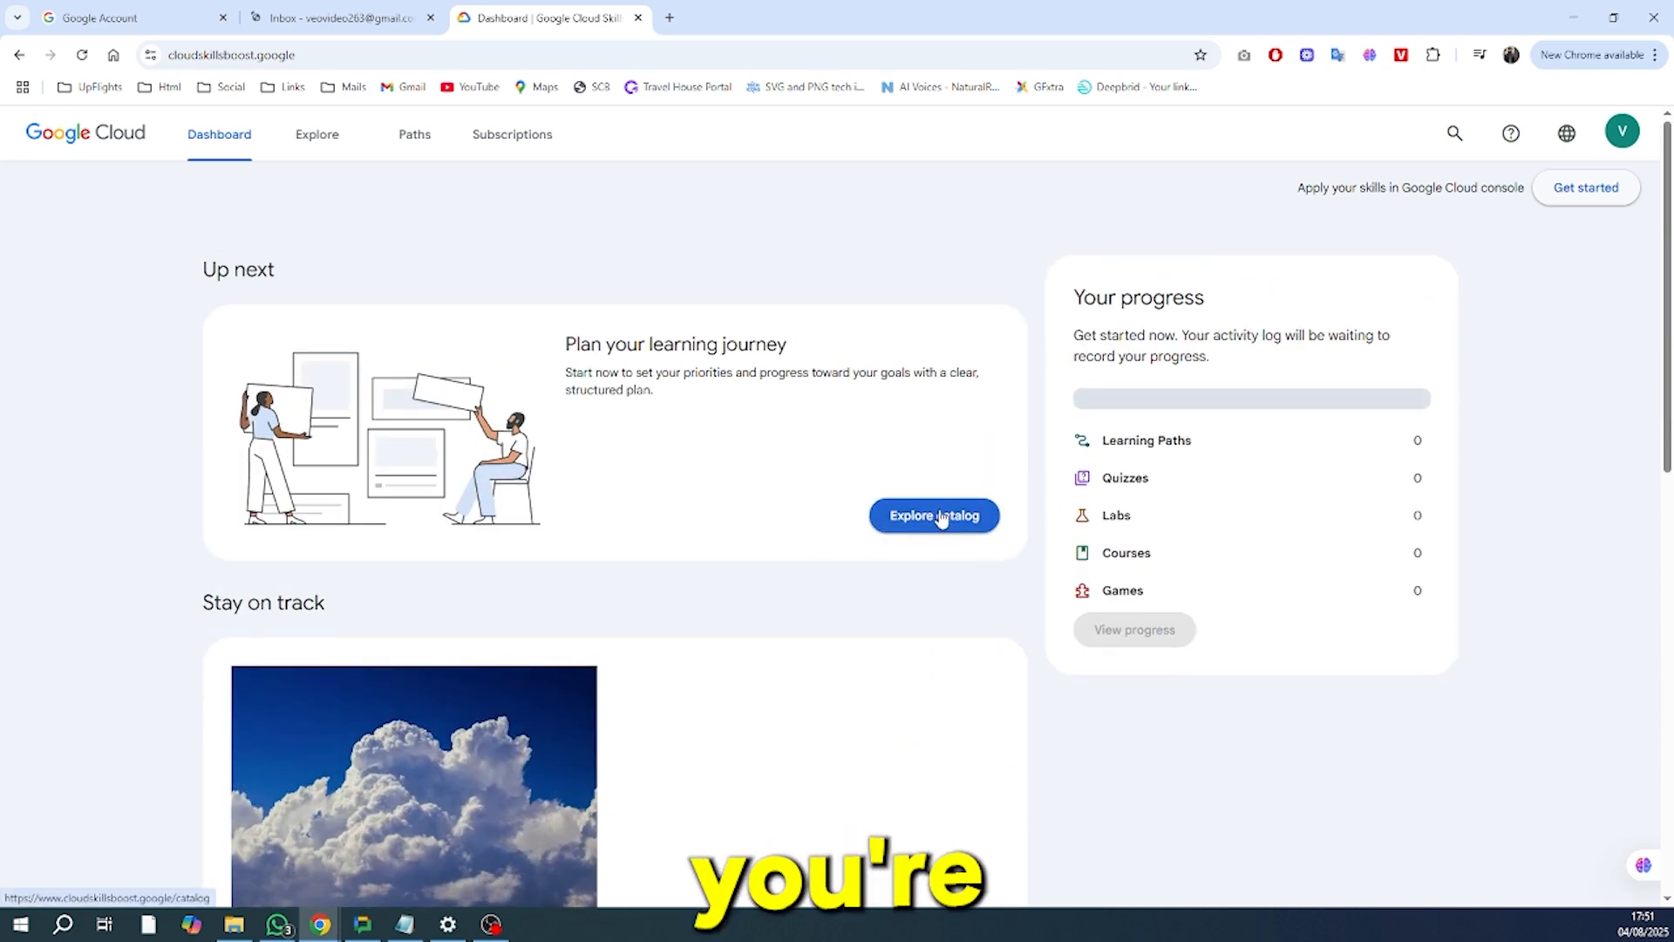
{"action": "left_click", "coordinate": [933, 517]}
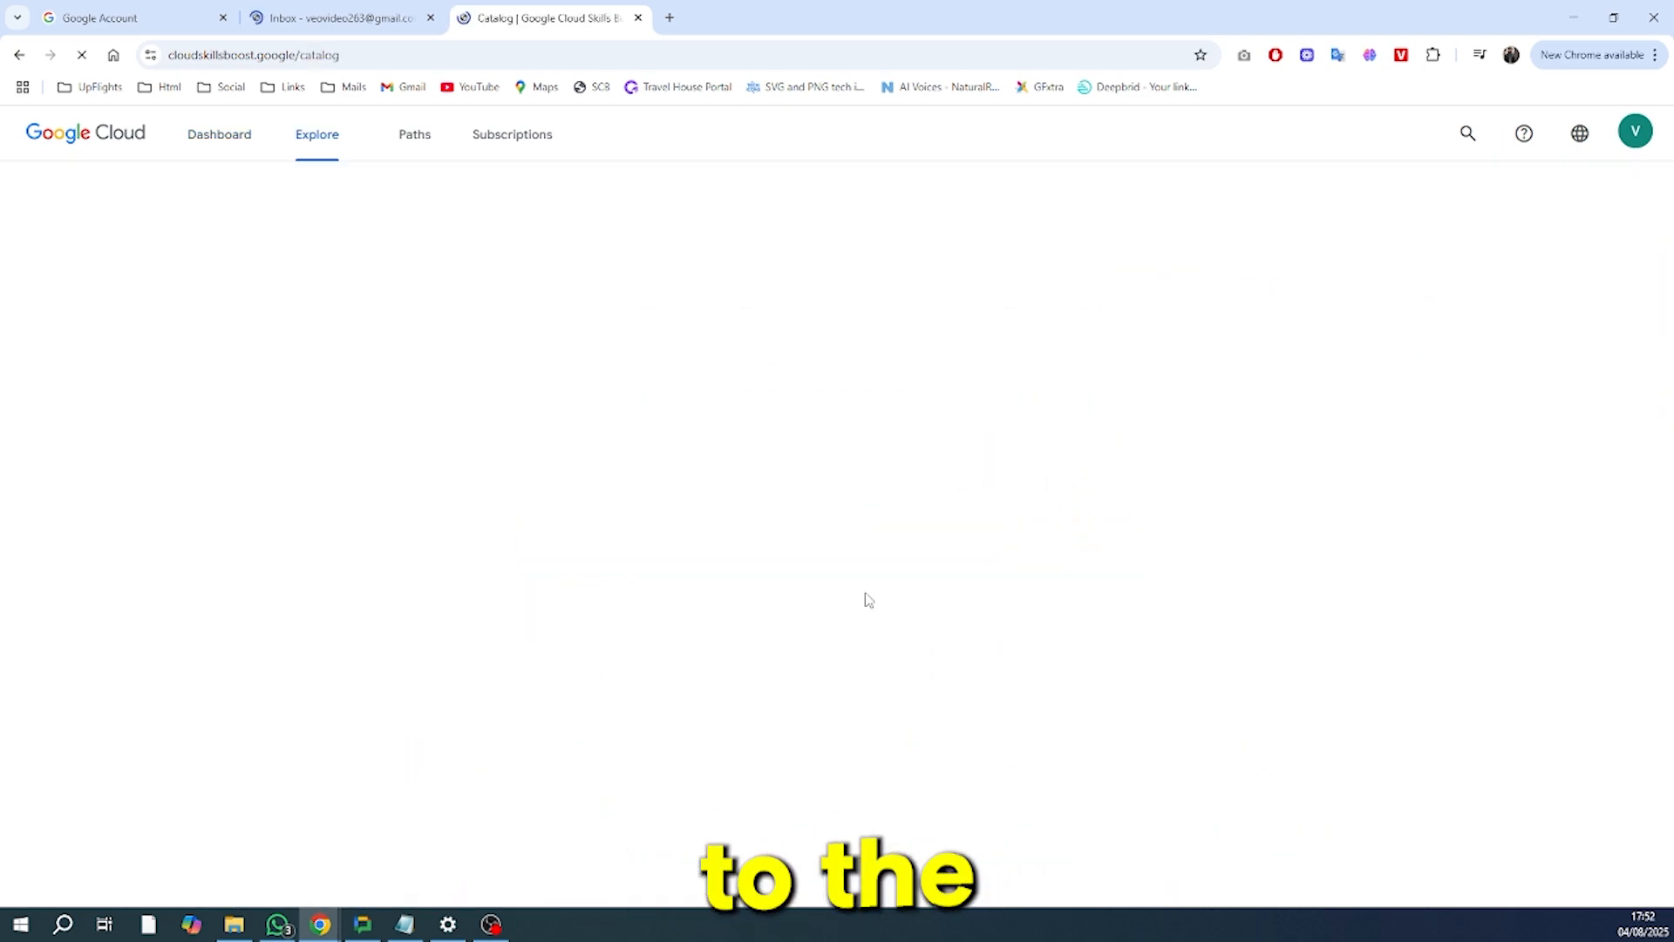